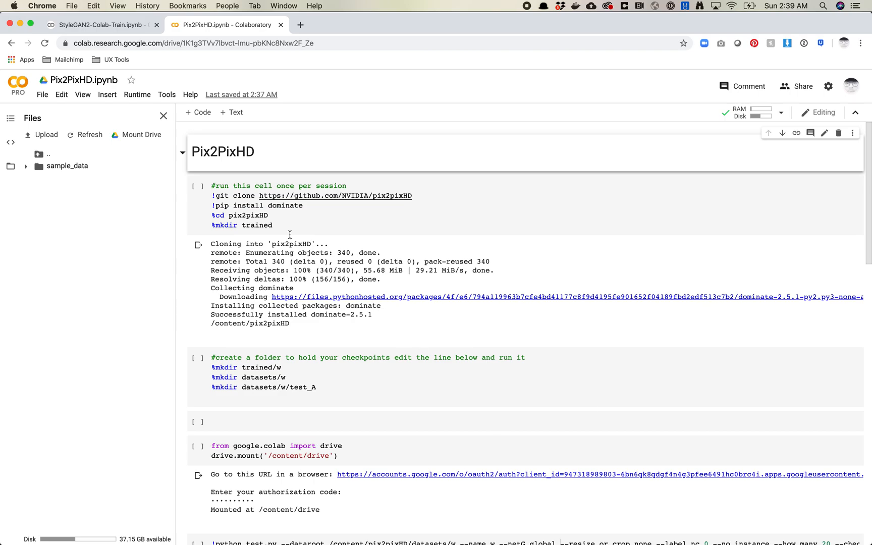
- Select the Pix2PixHD notebook's setup cell, which clones the repo and mounts Drive
click(272, 225)
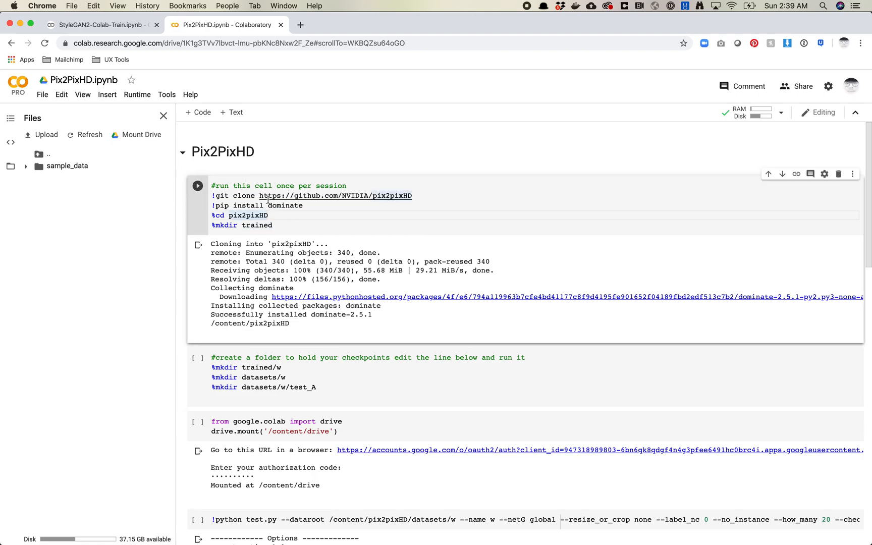
mouse_move(114, 272)
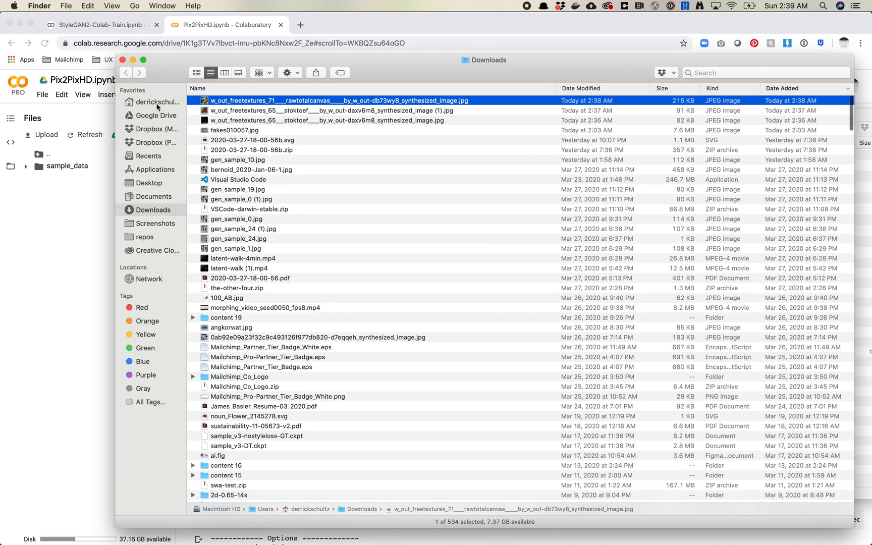
- Expand w-trained in the home folder and preview the epoch200 and epoch100 synthesized images
click(156, 102)
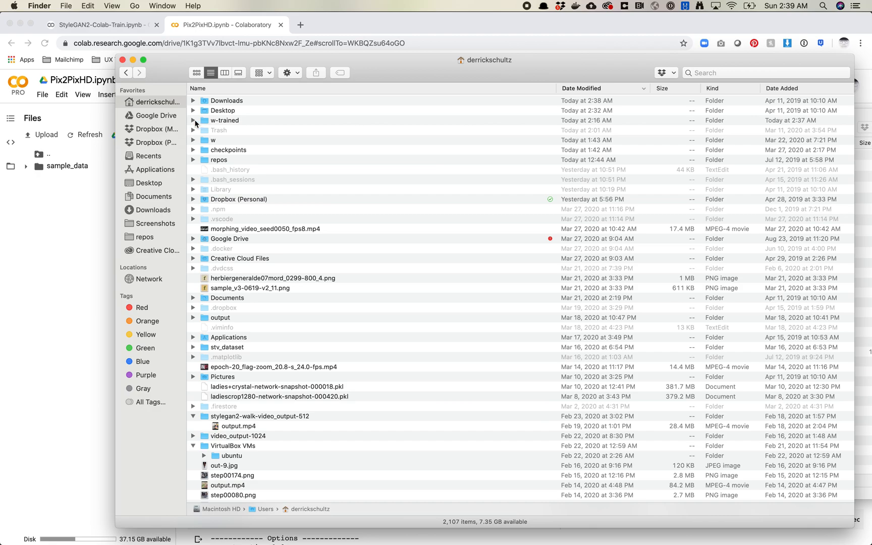
click(194, 120)
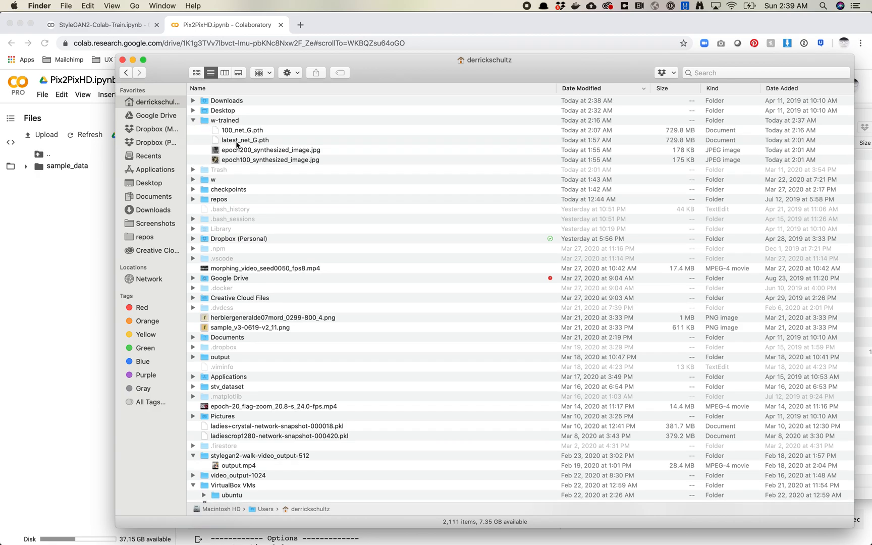
mouse_move(257, 156)
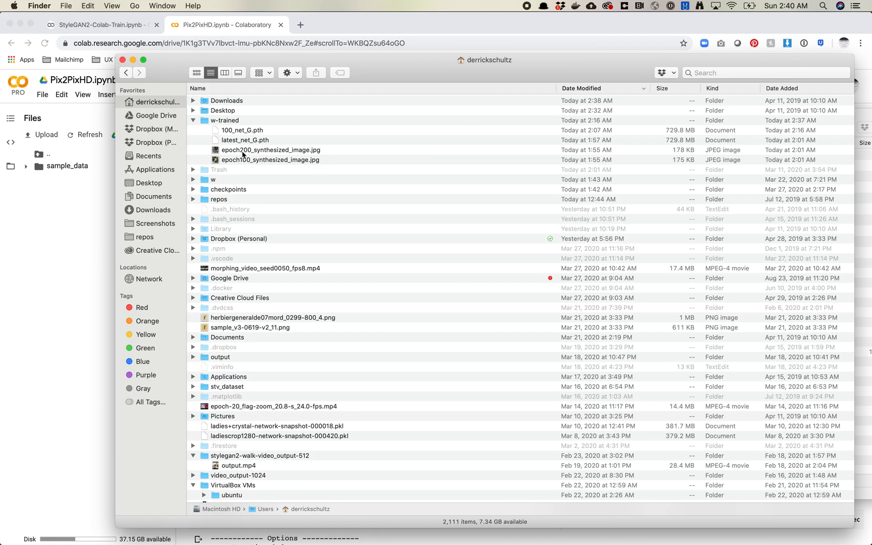
click(271, 149)
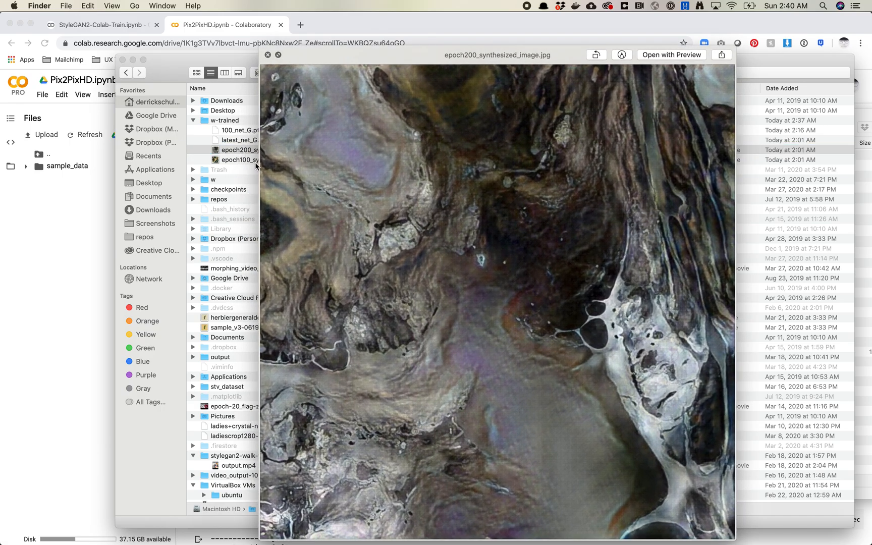
click(268, 54)
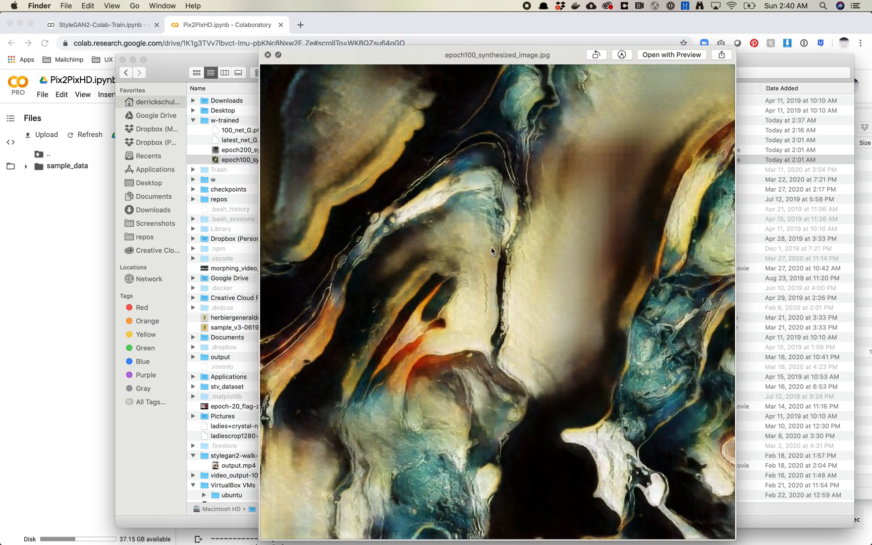
click(267, 55)
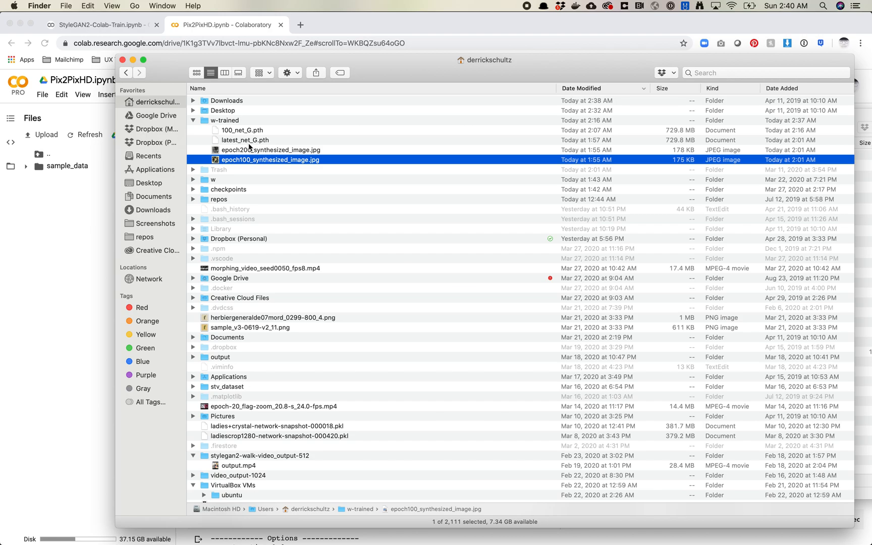
mouse_move(228, 142)
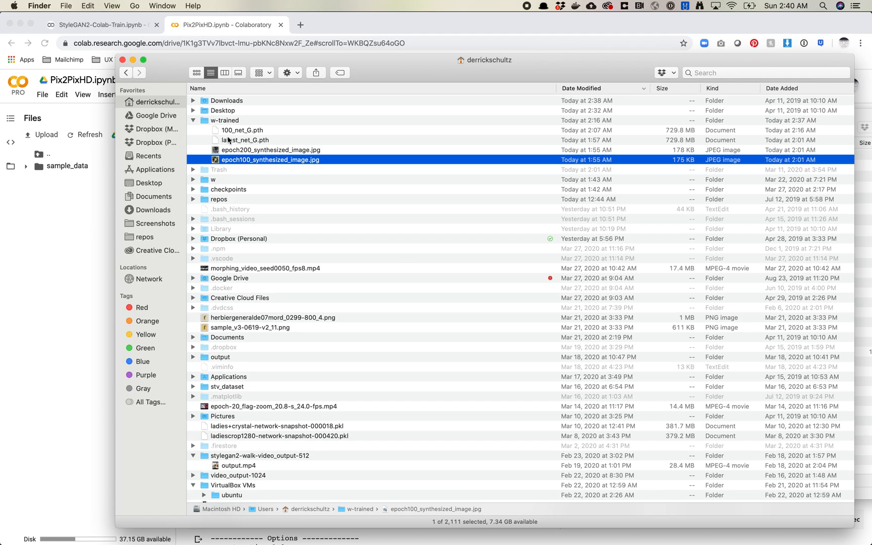
- Select the 100_net_G.pth and latest_net_G.pth checkpoints, then the epoch200 image
click(241, 130)
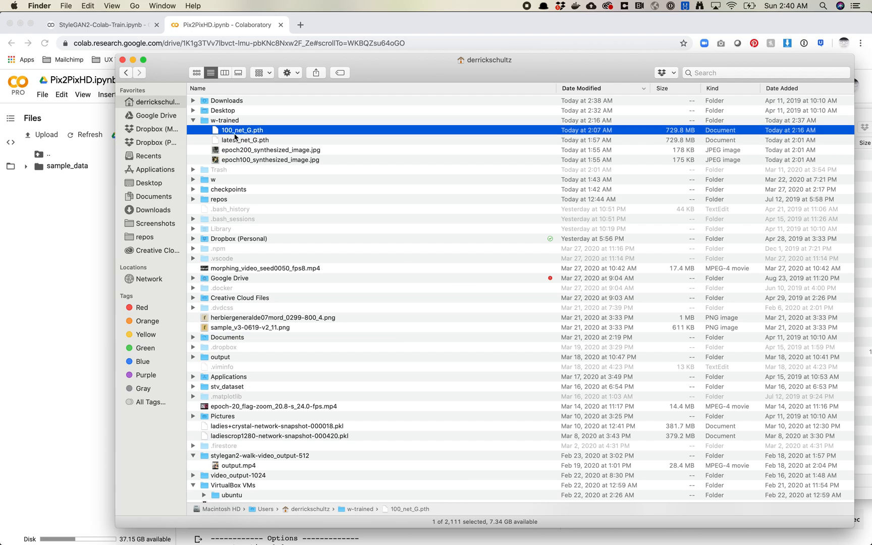
click(245, 139)
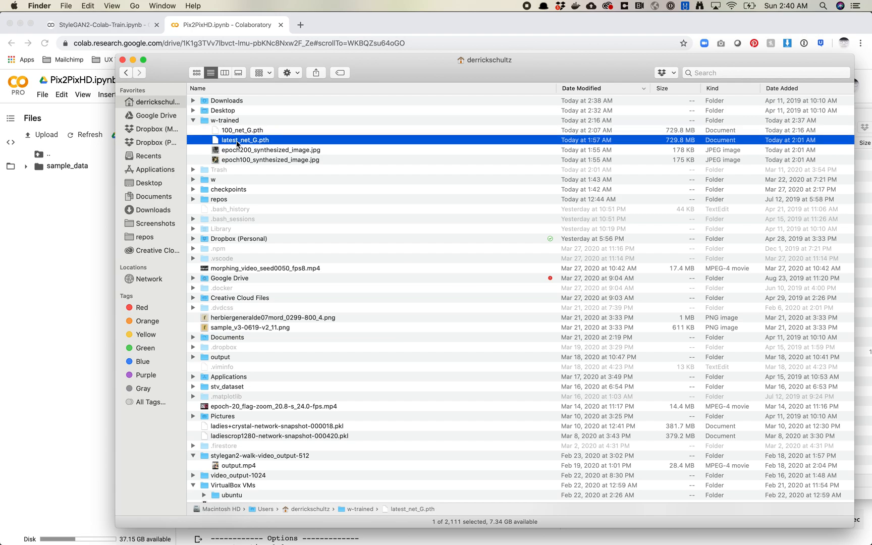
click(271, 149)
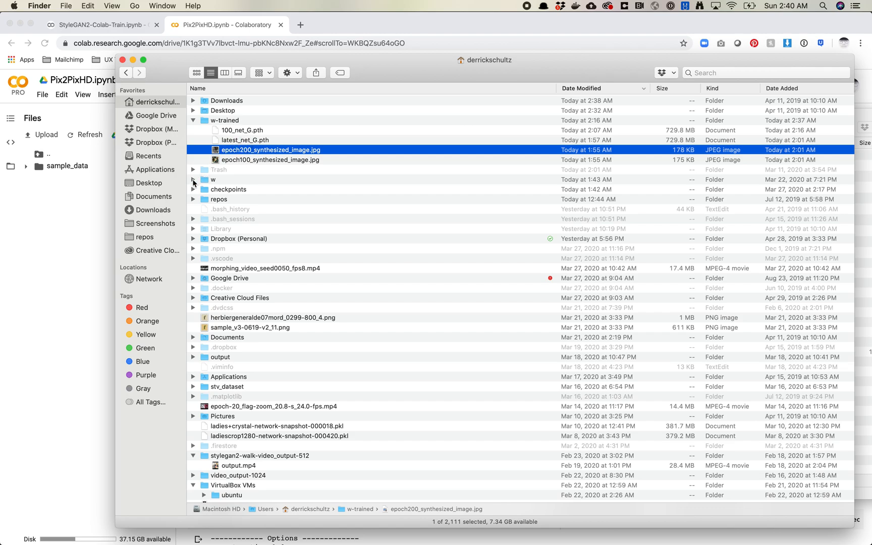
- Expand the w dataset and preview train_A edge-map and train_B texture images
click(193, 179)
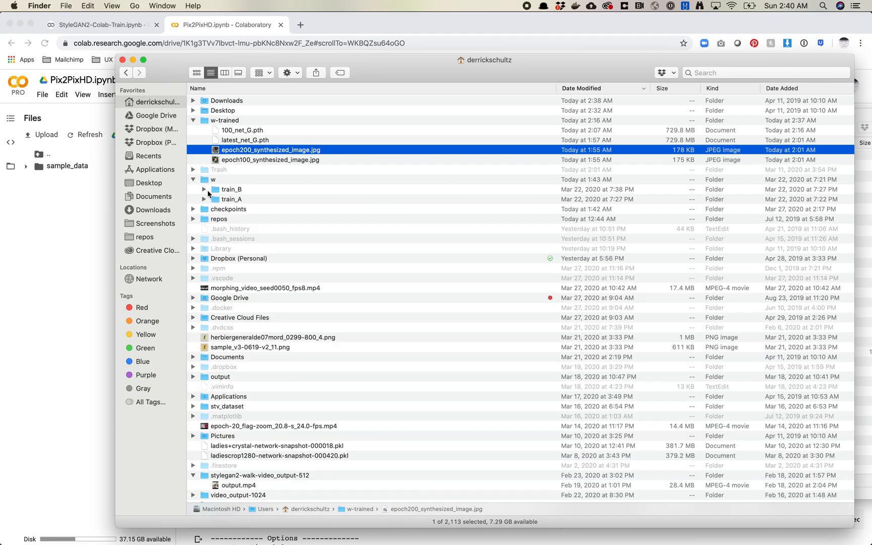
mouse_move(234, 202)
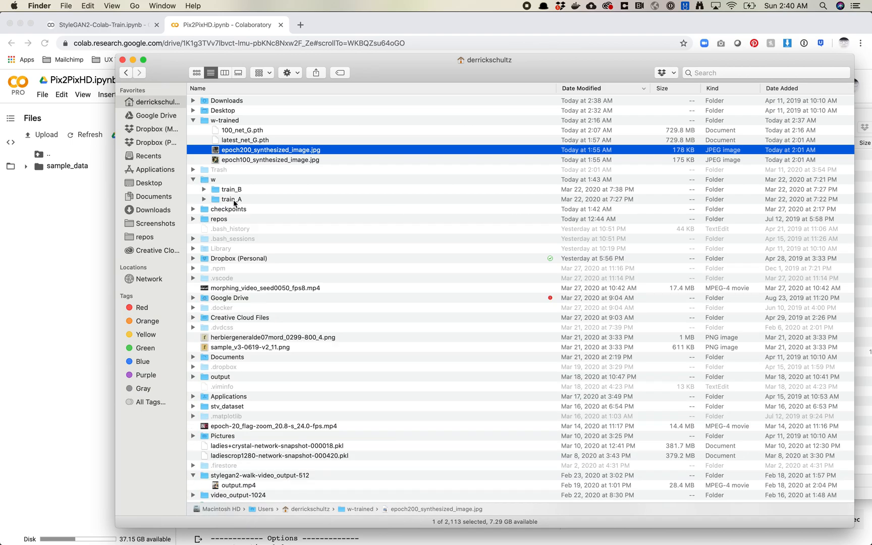
click(203, 199)
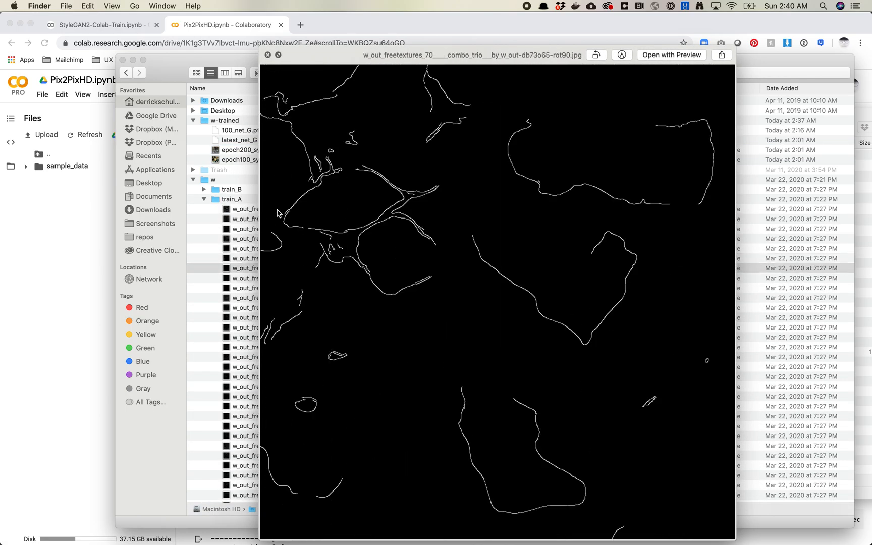
click(268, 54)
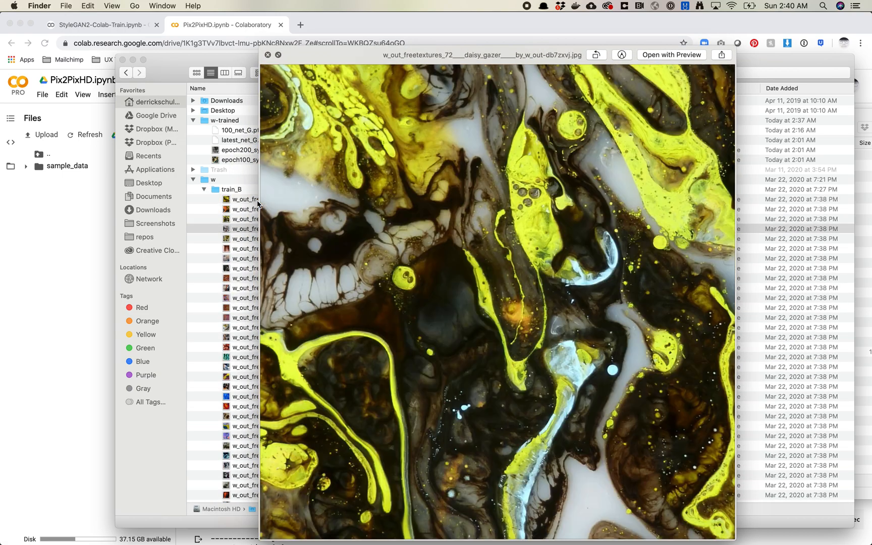
click(267, 55)
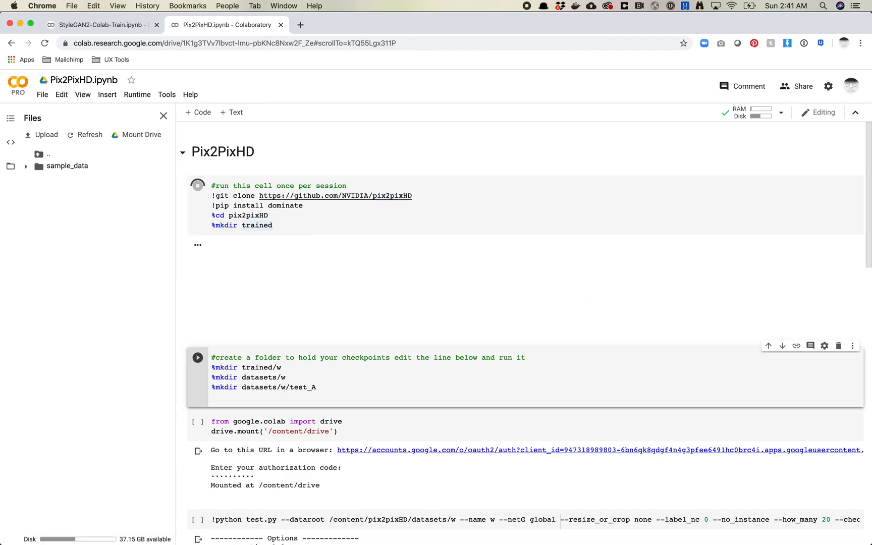
- Inspect the finished setup cell and expand the cloned pix2pixHD folder in Files
click(198, 185)
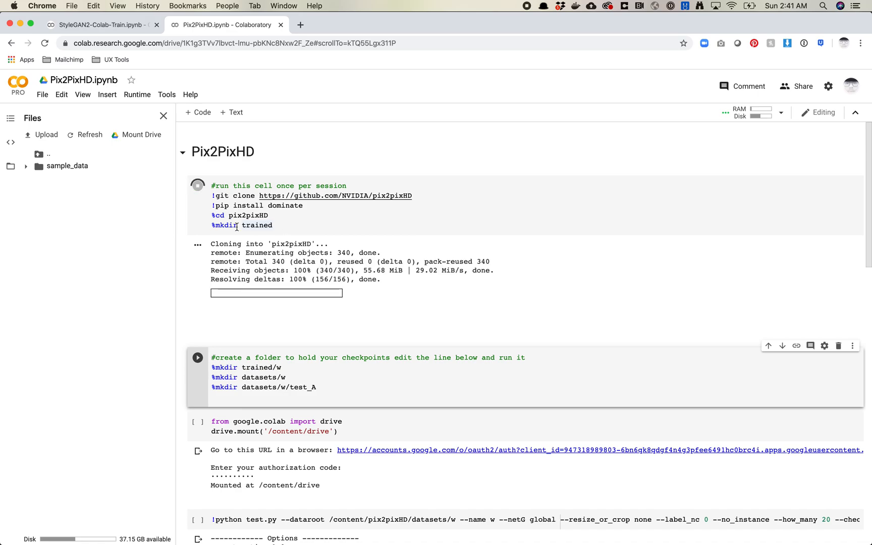
click(250, 225)
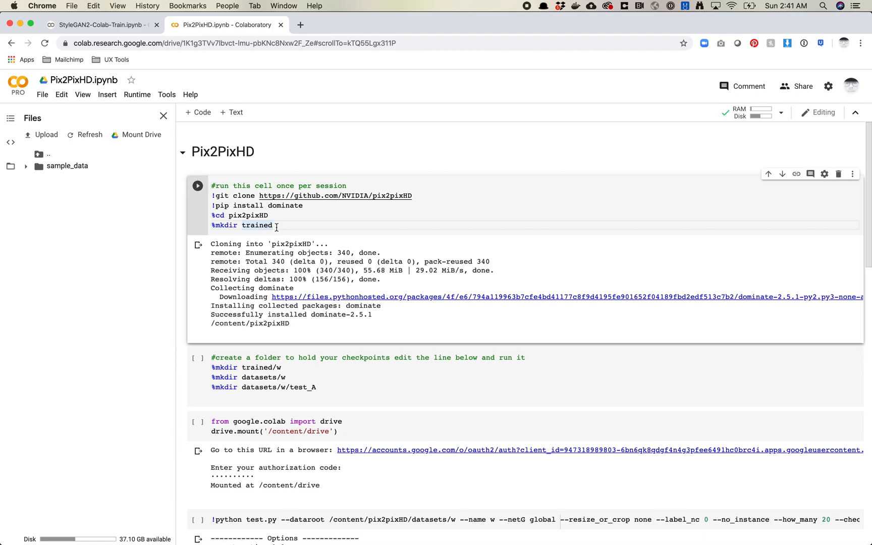
double_click(257, 225)
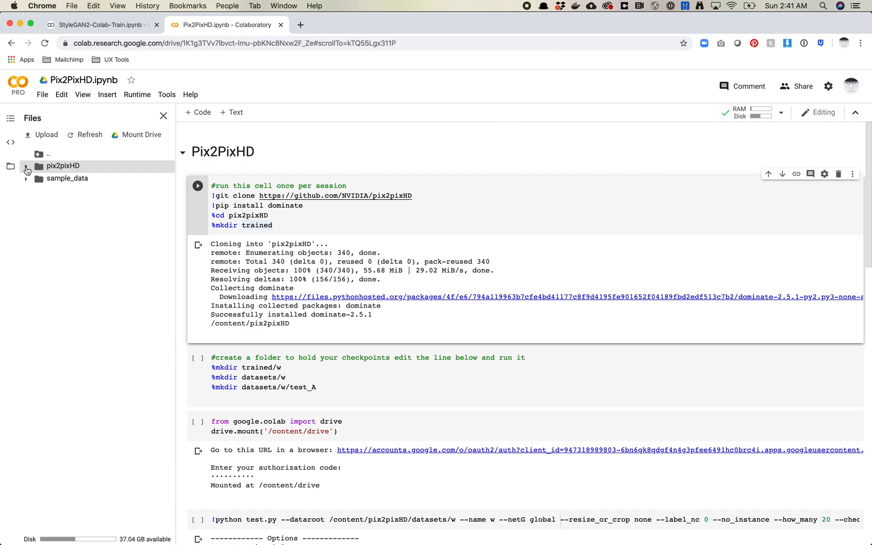
click(26, 166)
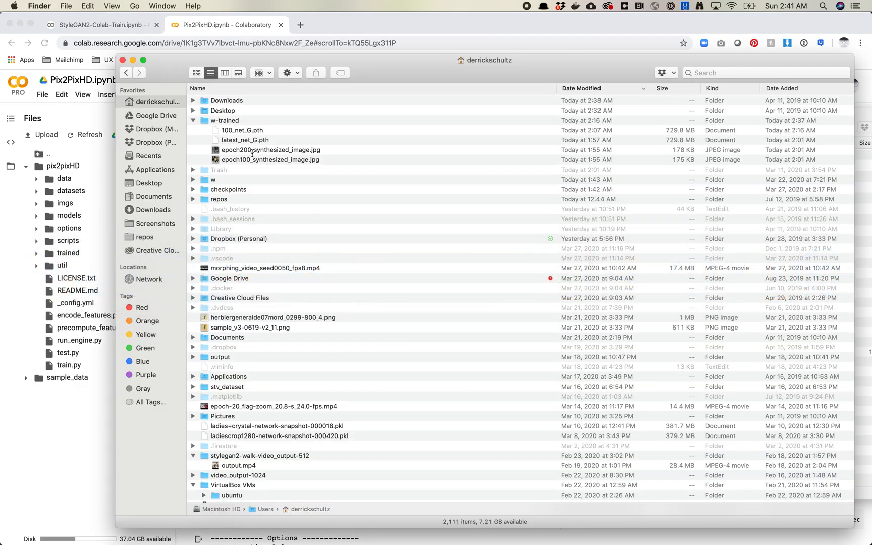
- Run the folder-creation cell and expand trained to show the new w subfolder
click(195, 179)
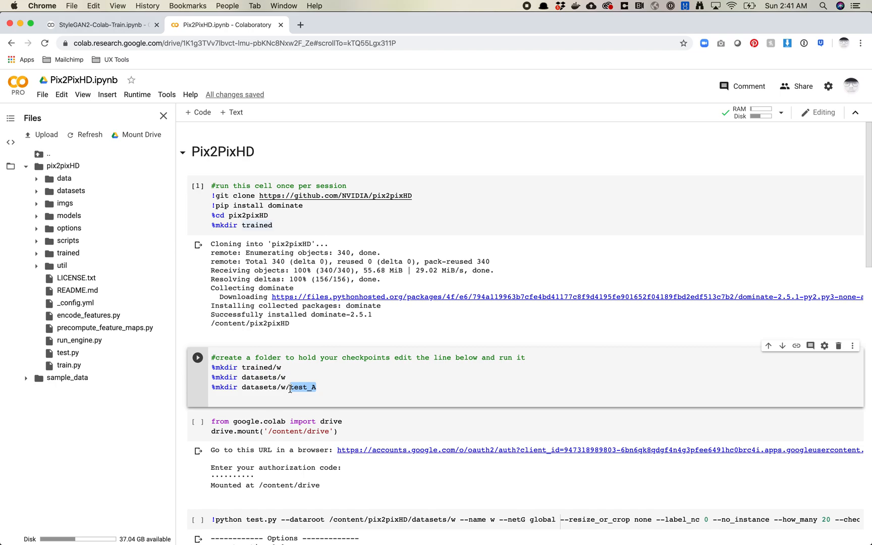
click(305, 377)
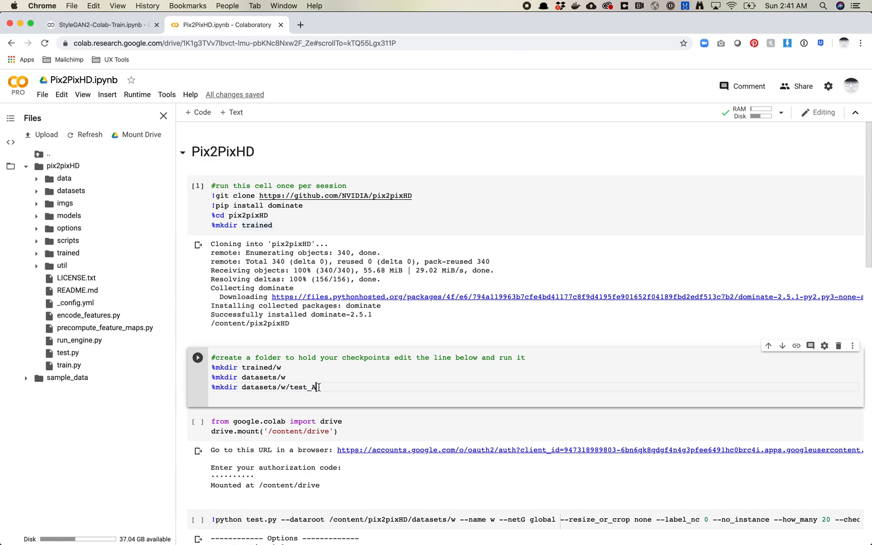
double_click(305, 387)
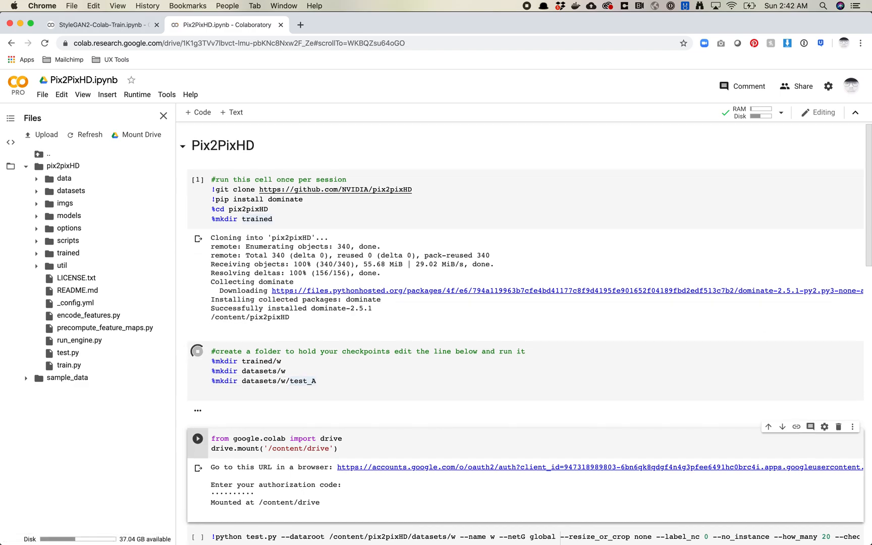
click(197, 360)
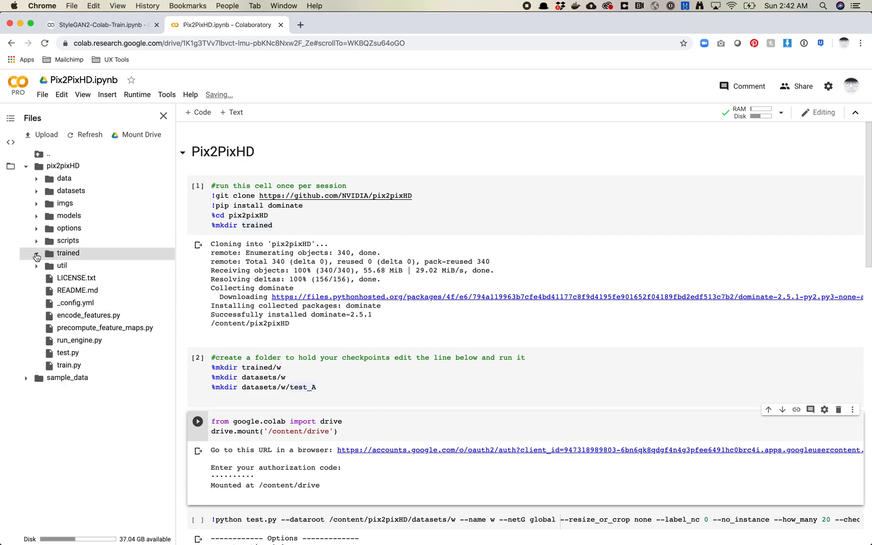
click(36, 256)
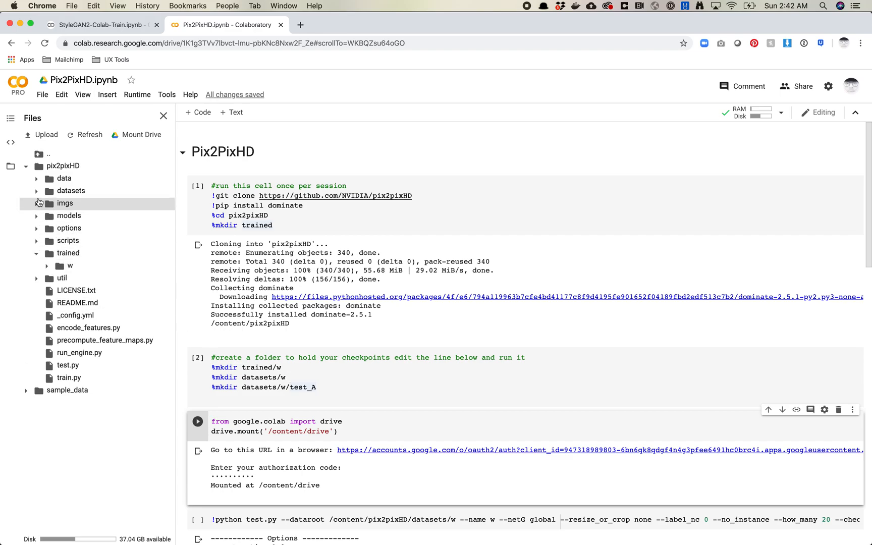
- Expand datasets, upload the train_A edge-map images, and dismiss the upload reminder
click(70, 190)
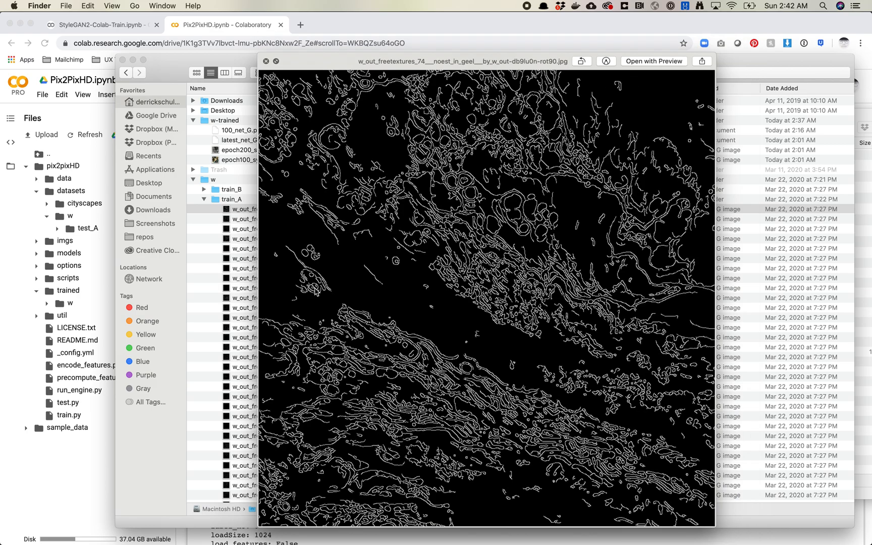
click(266, 61)
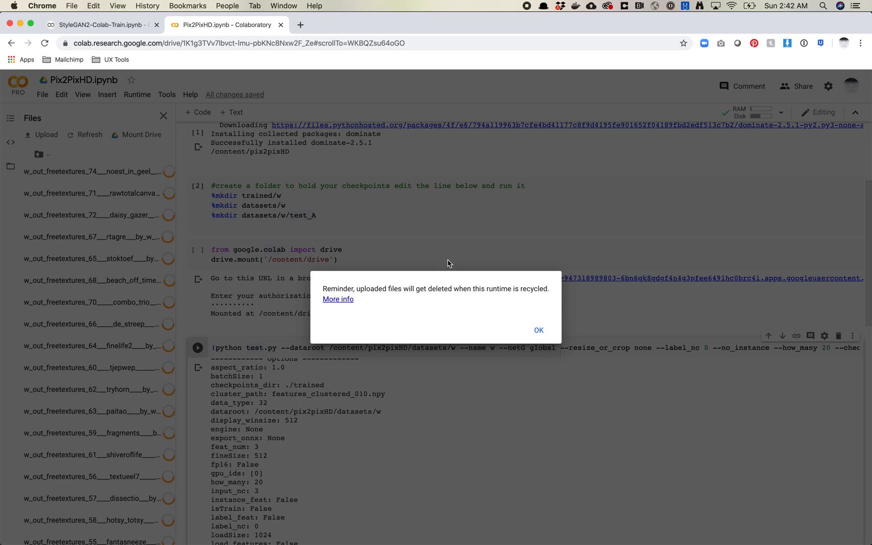
click(538, 330)
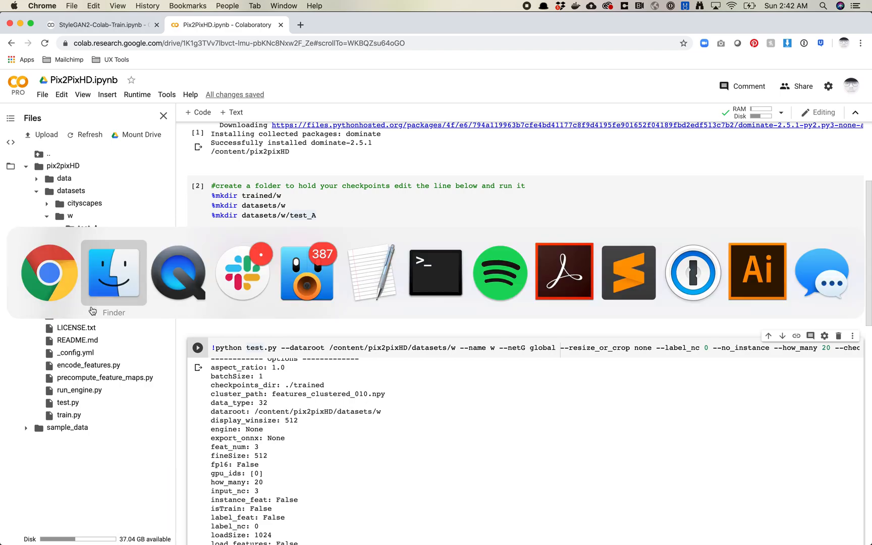
- Select 100_net_G.pth and latest_net_G.pth in Finder's w-trained folder for upload
click(113, 272)
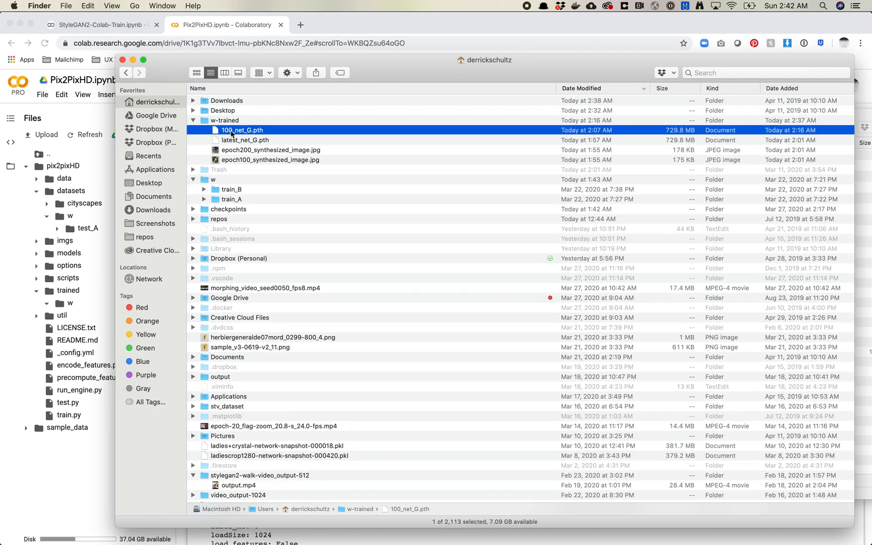
click(246, 139)
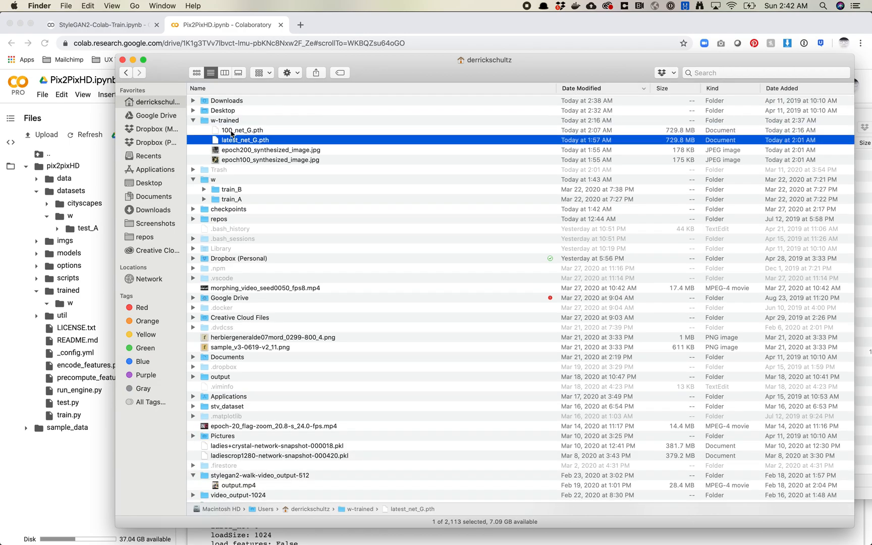
click(271, 159)
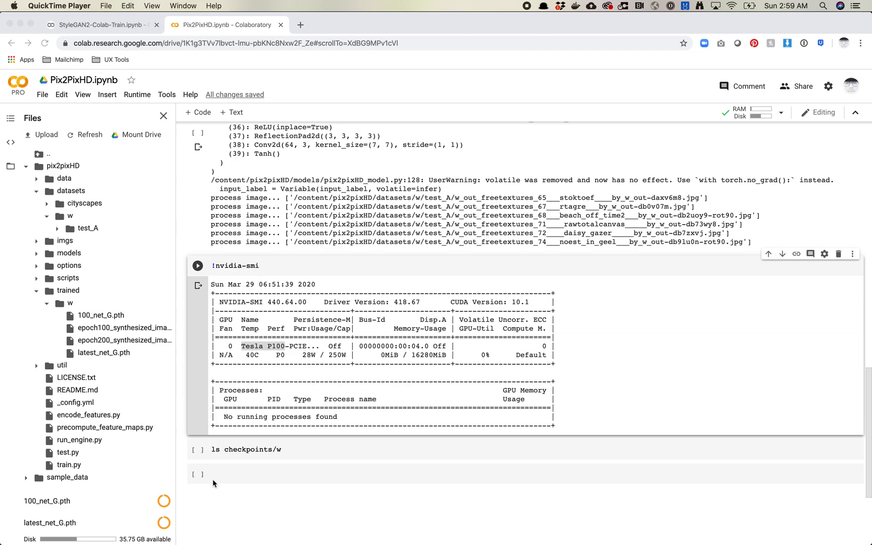
mouse_move(266, 268)
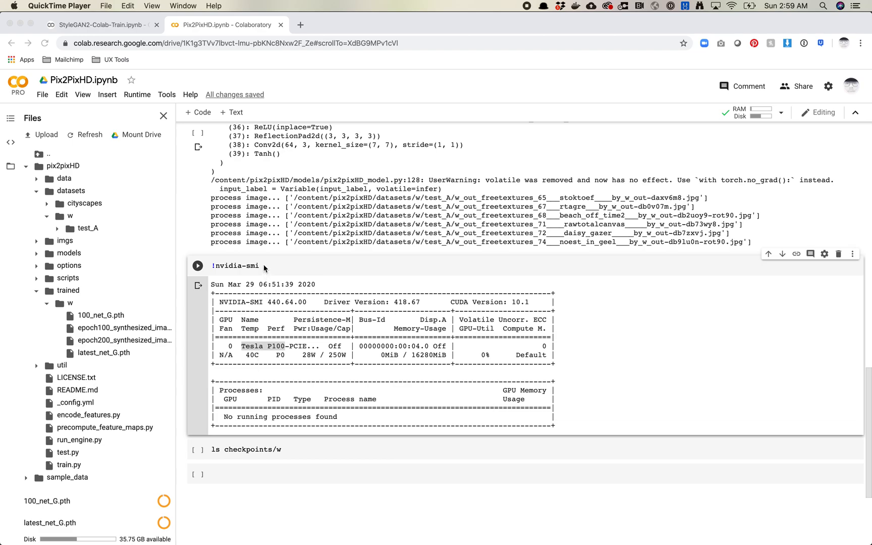
- Rerun !nvidia-smi and highlight the idle Tesla P100 details in its output
double_click(235, 266)
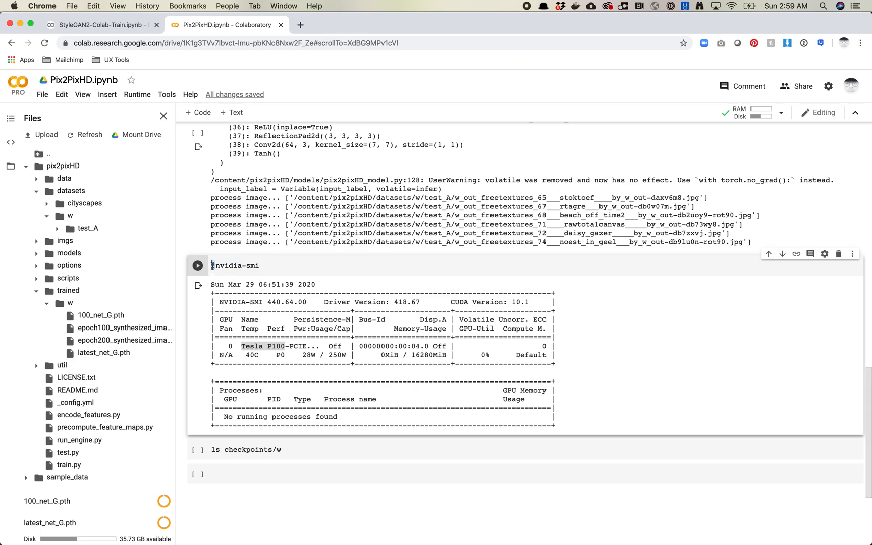
click(256, 266)
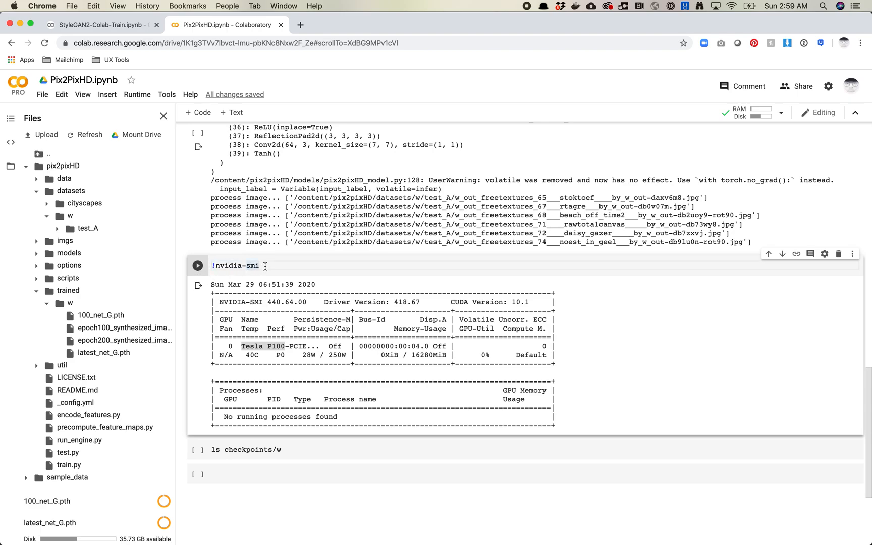
click(197, 265)
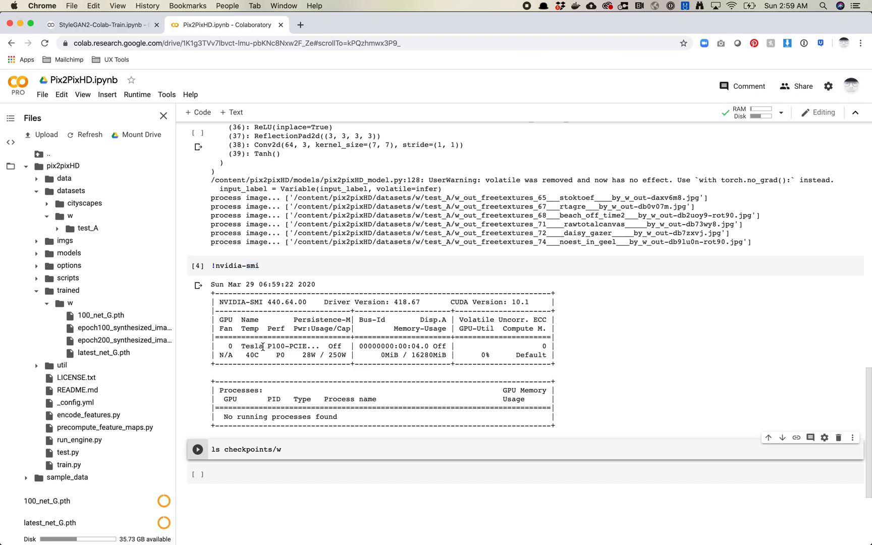
double_click(252, 345)
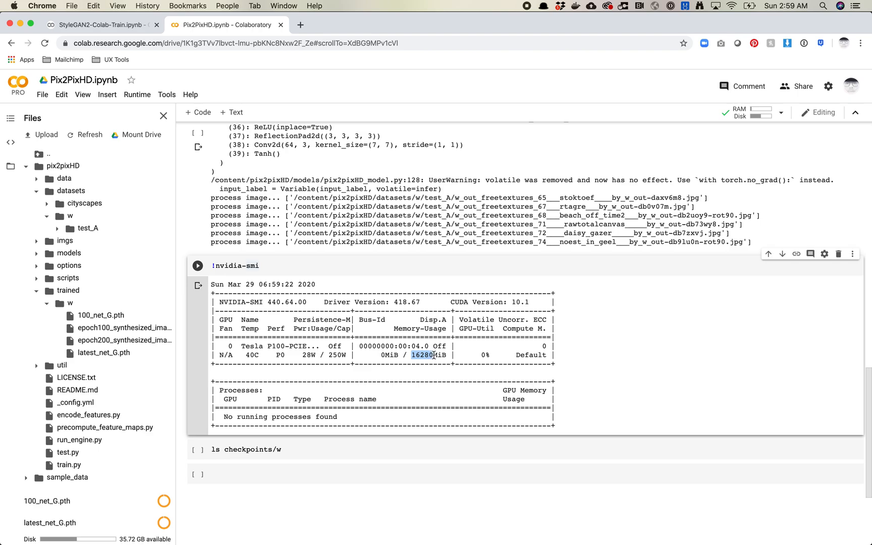
mouse_move(294, 405)
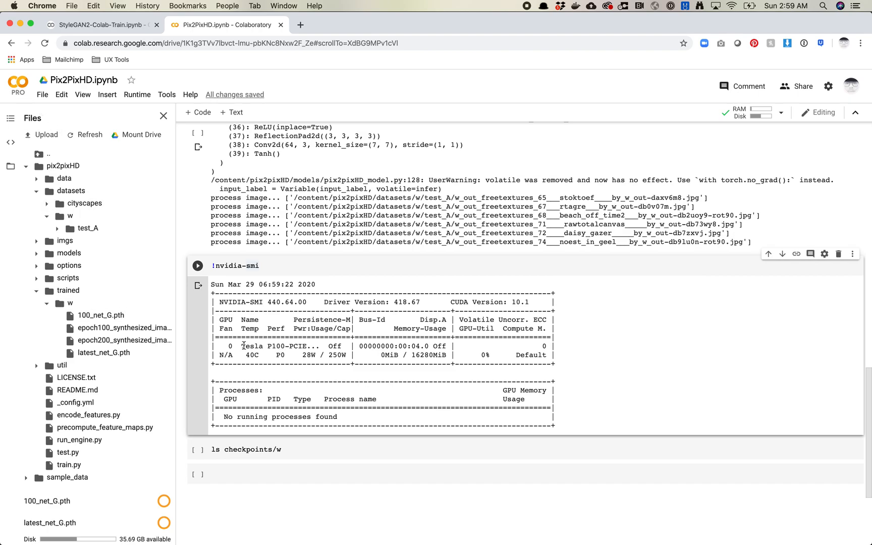
double_click(261, 346)
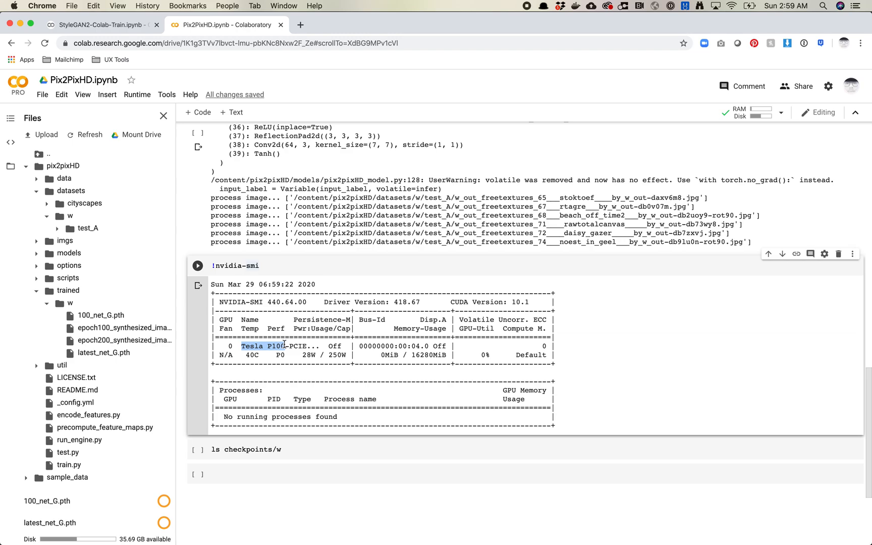
mouse_move(247, 321)
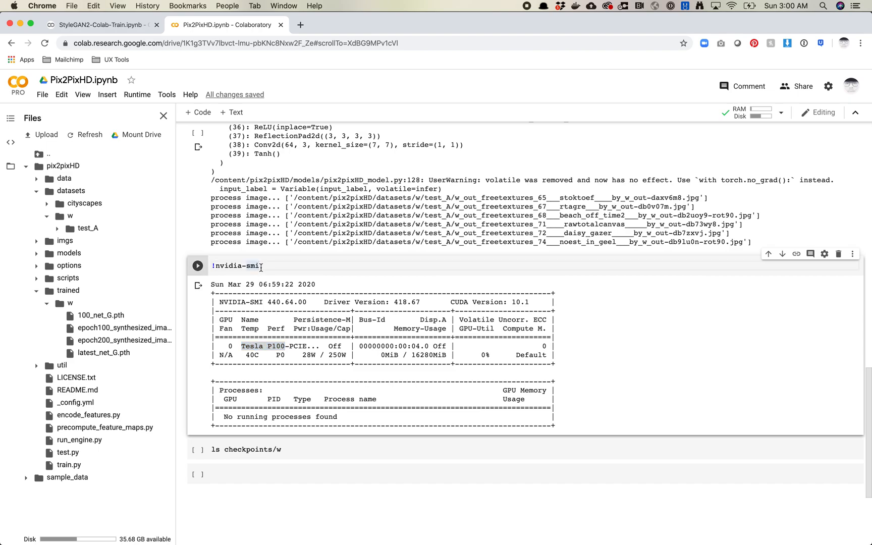
double_click(253, 267)
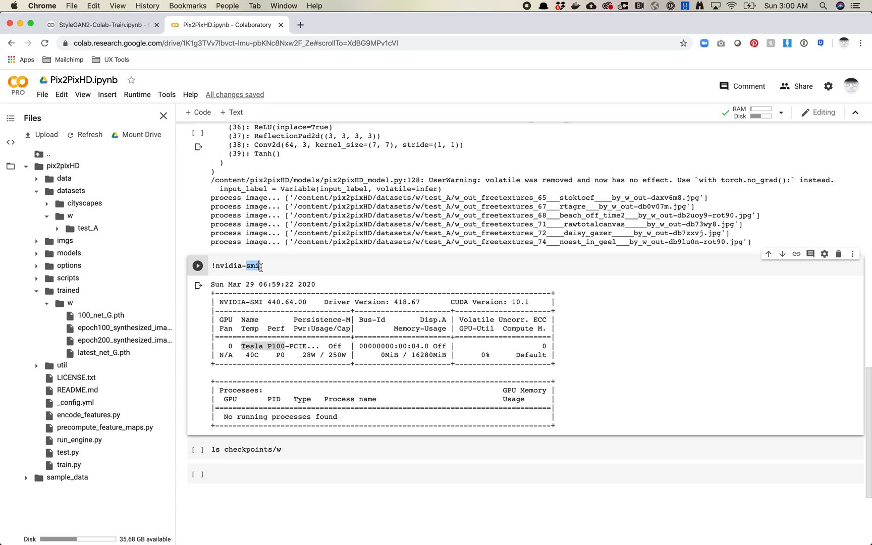
- Scroll to test.py, review its name and generator flags, and reveal trained/w checkpoints
scroll(down, 3)
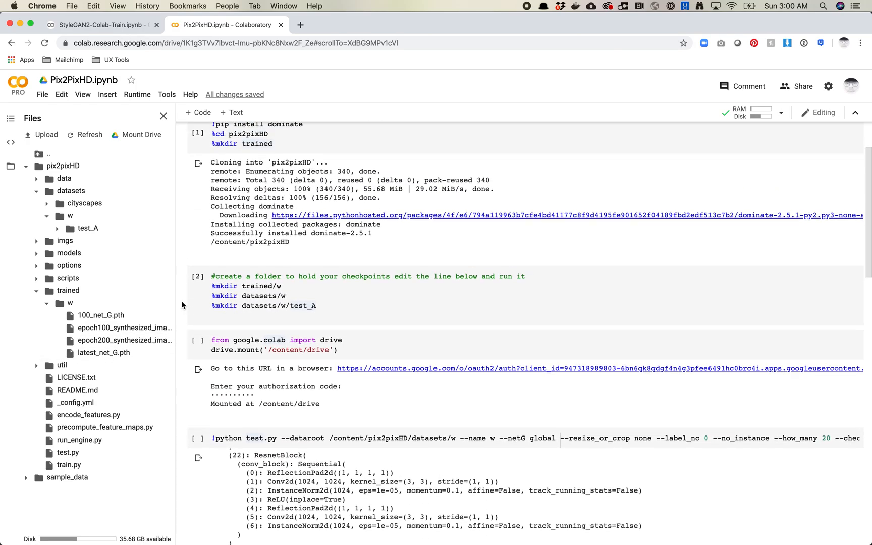
scroll(down, 3)
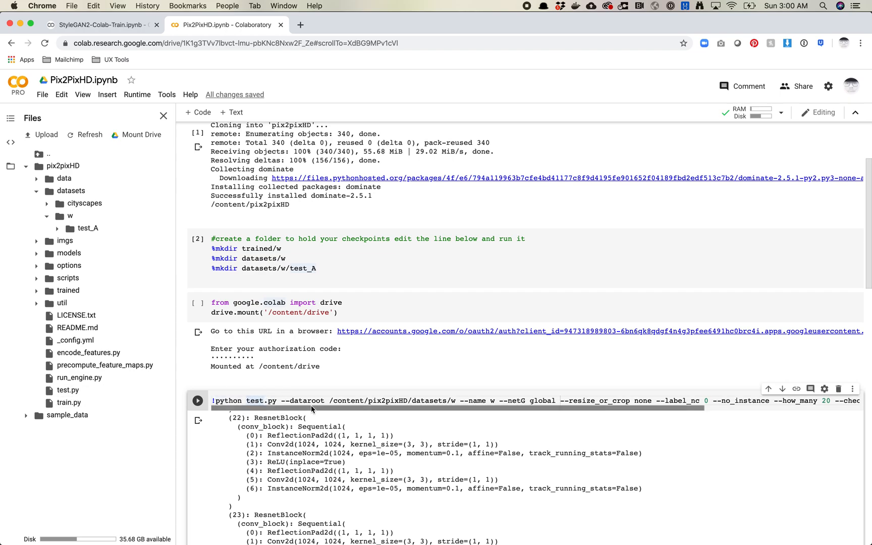
double_click(420, 400)
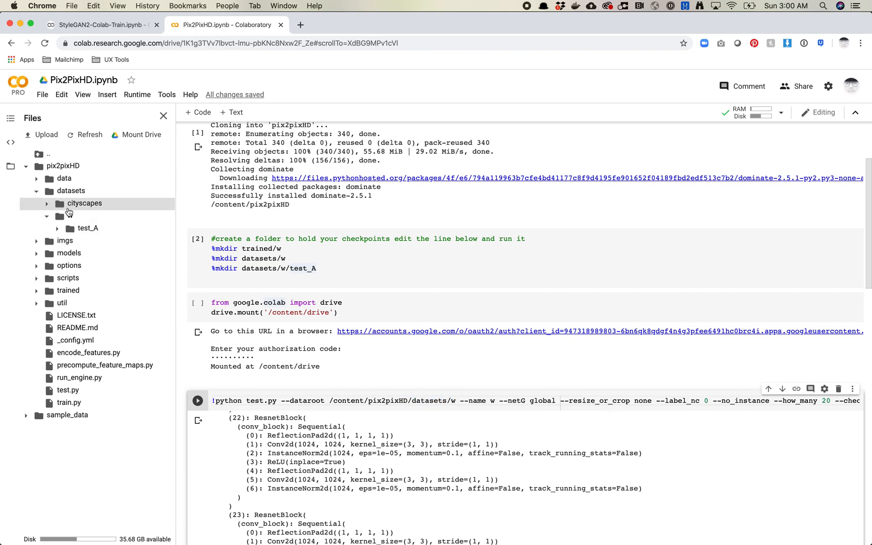
click(47, 216)
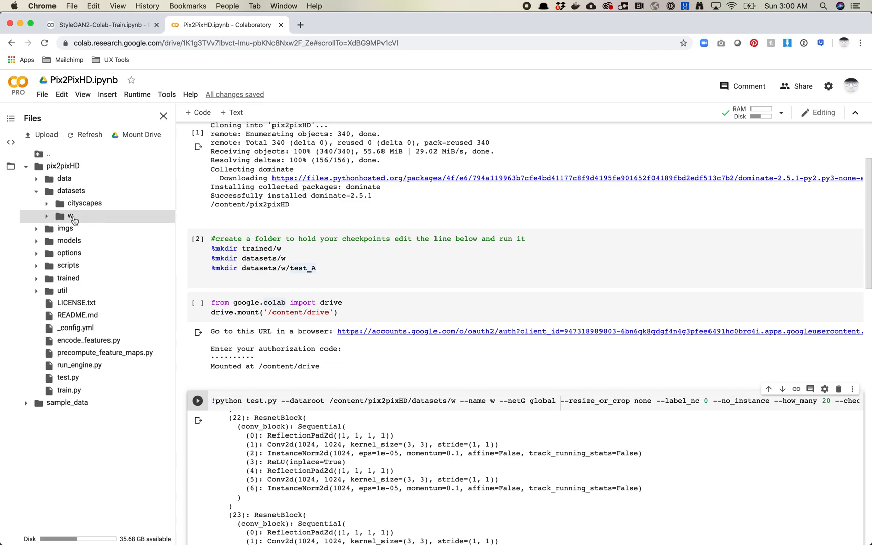
click(69, 216)
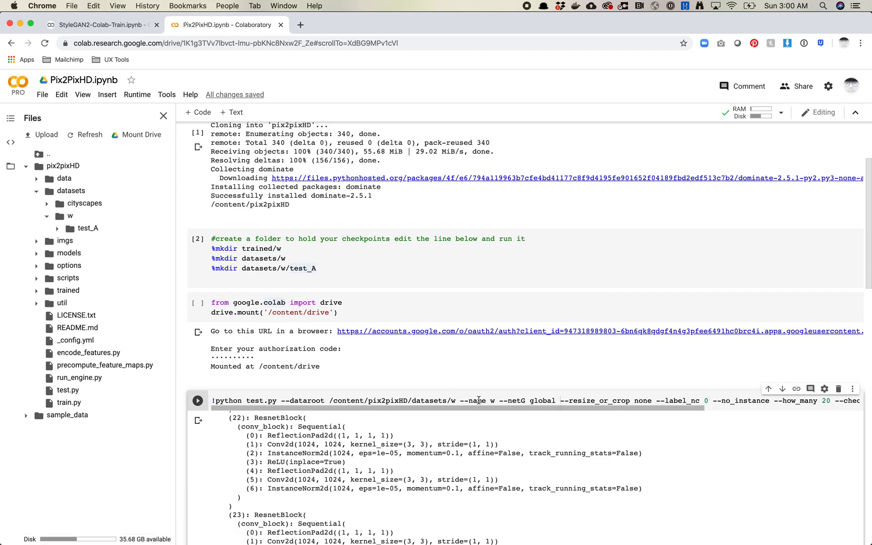
double_click(473, 400)
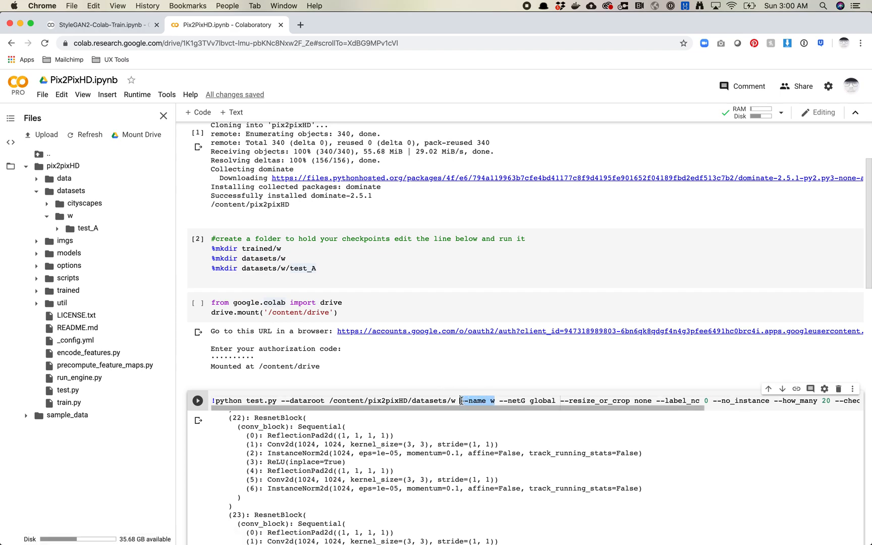
click(67, 290)
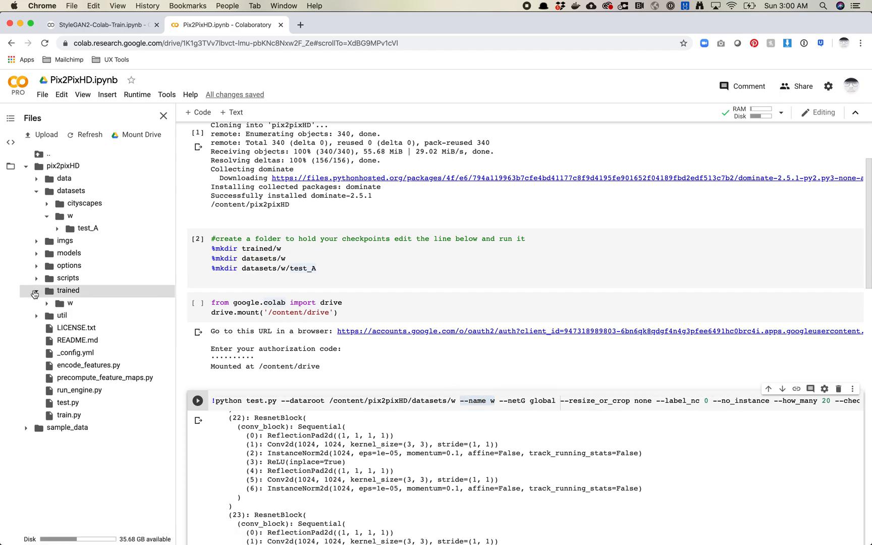
click(48, 303)
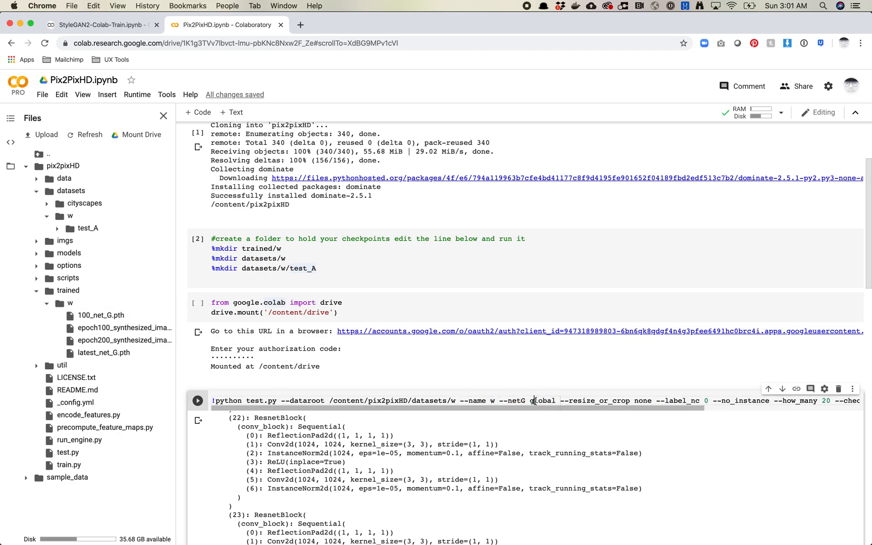
double_click(541, 400)
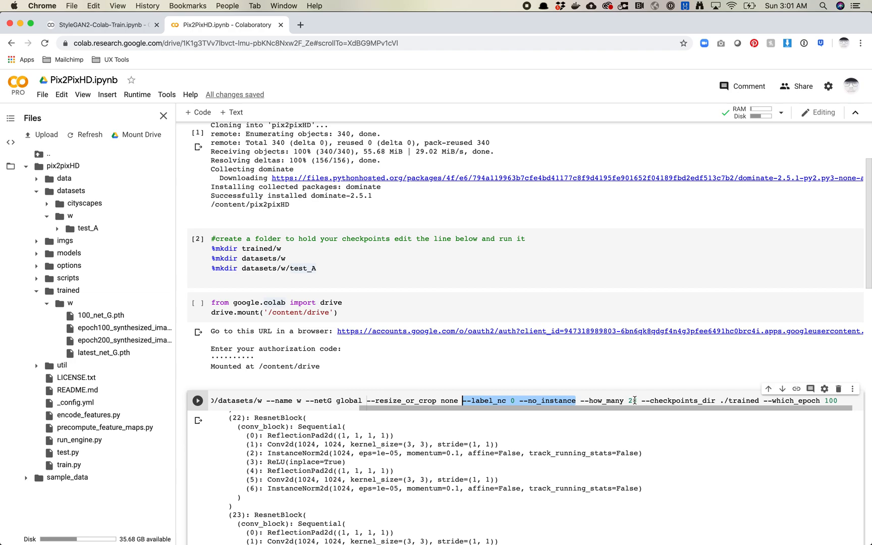
- Change --how_many from 20 to 10 and check the checkpoints folder path
click(58, 228)
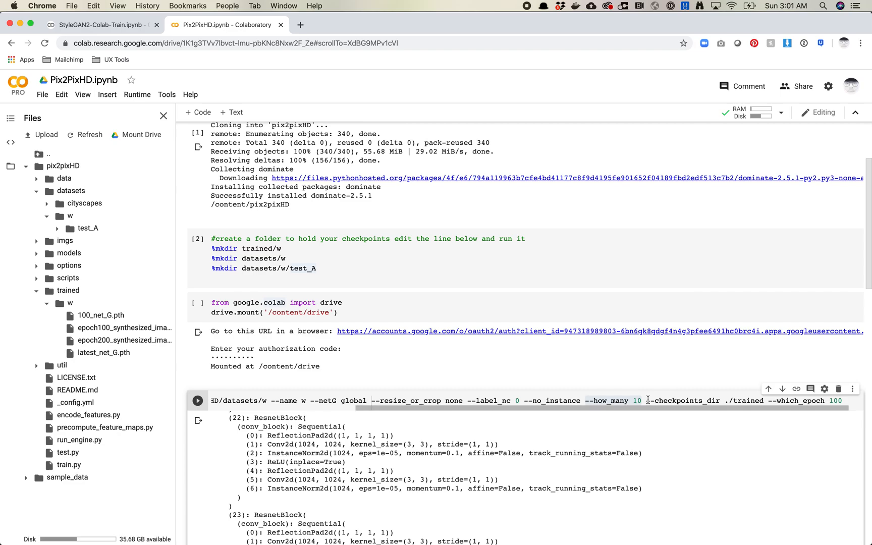
double_click(637, 401)
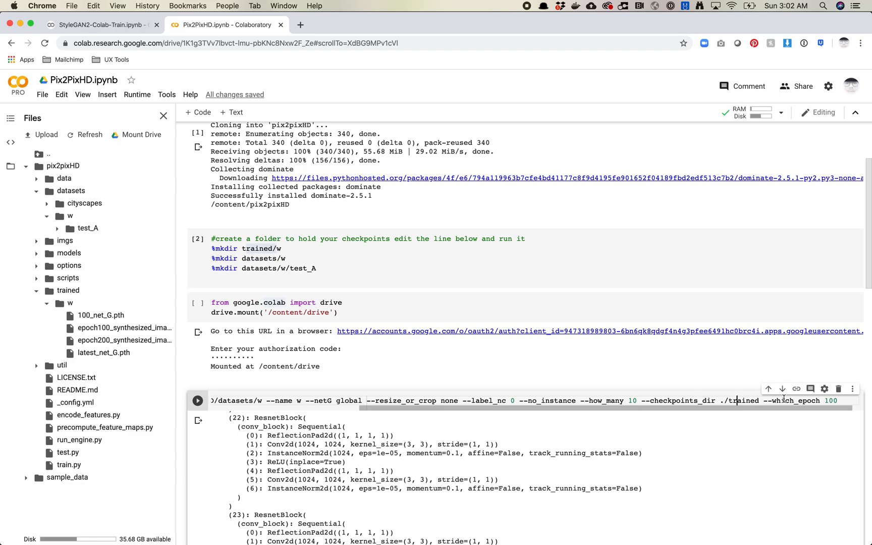
double_click(796, 401)
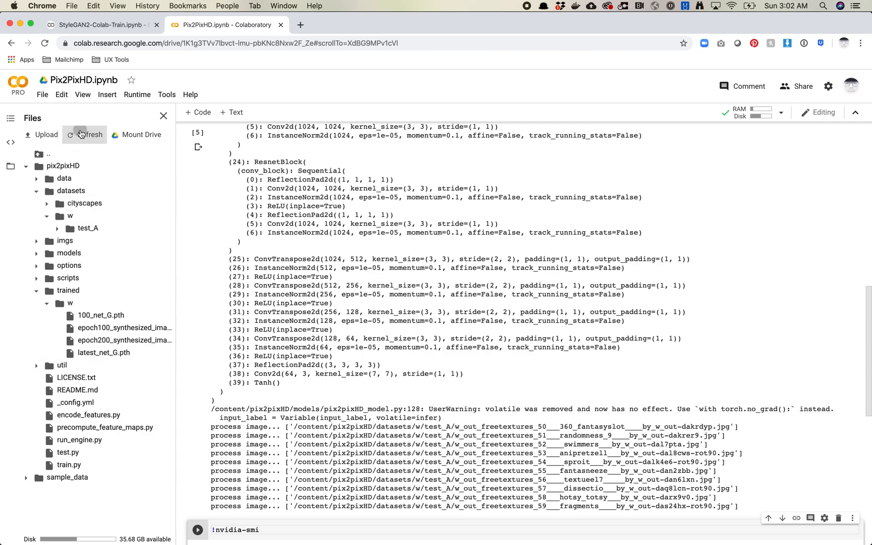
- Refresh Files, expand results/w/test_latest/images, and bring up options for the first synthesized image
click(84, 135)
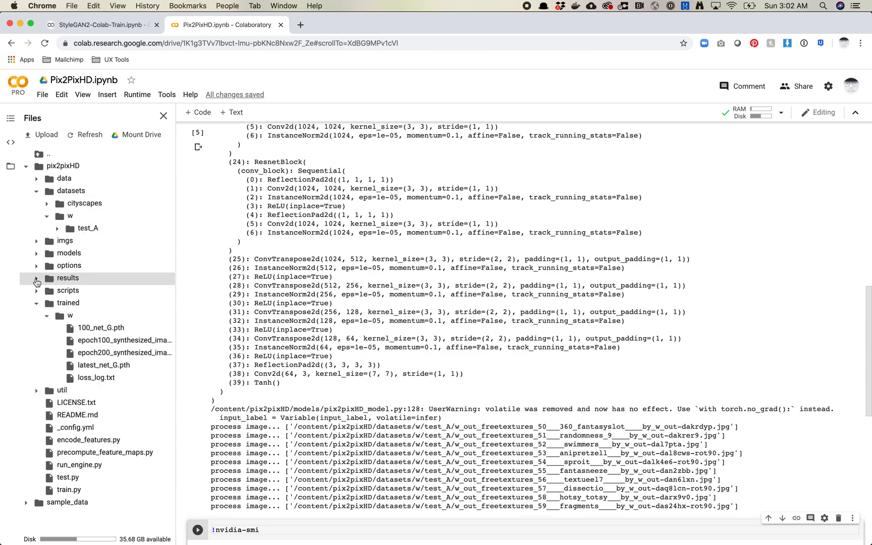
click(37, 278)
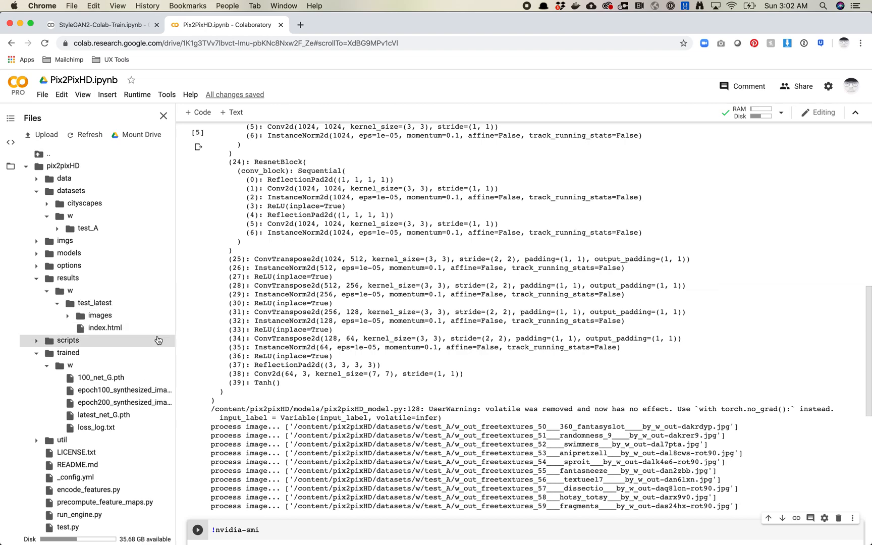
click(99, 315)
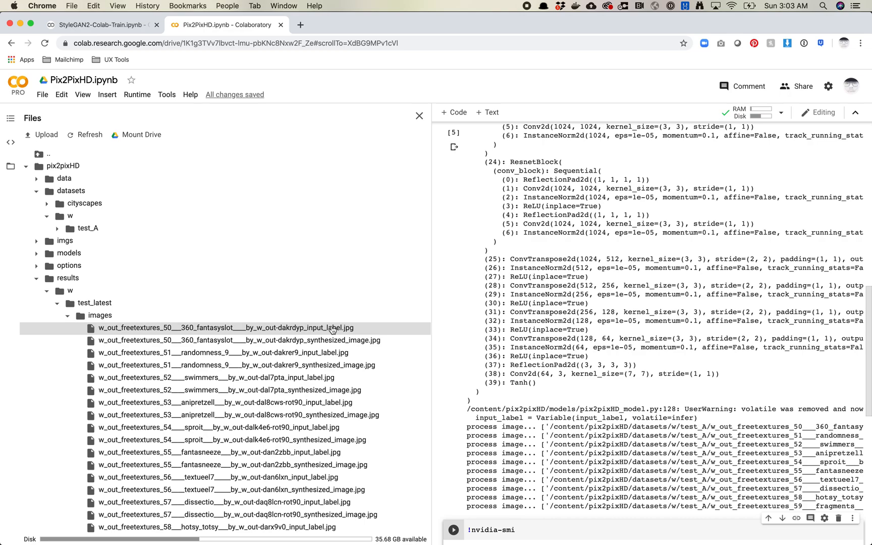
mouse_move(317, 346)
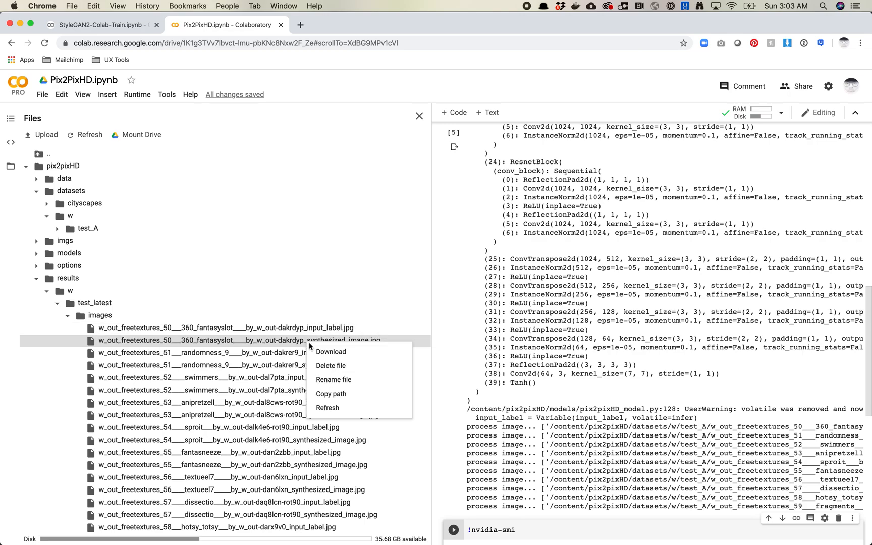
click(331, 352)
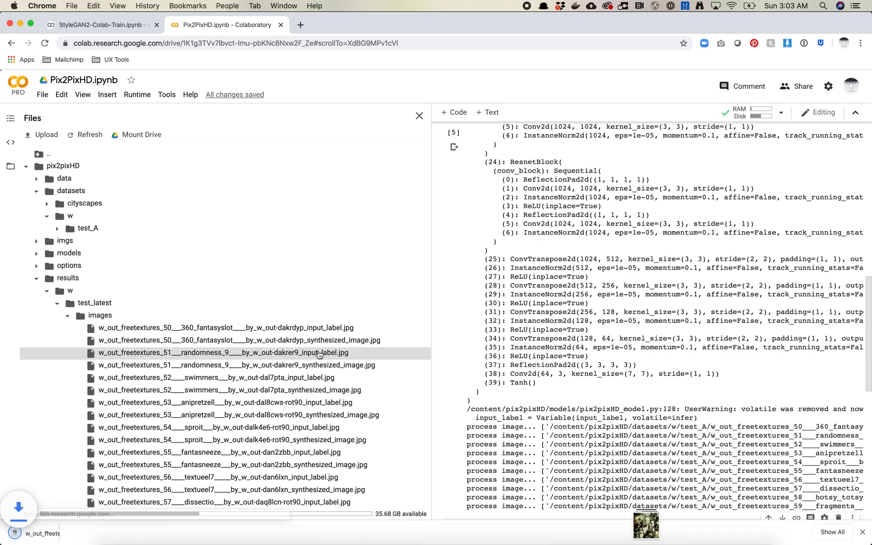
right_click(55, 533)
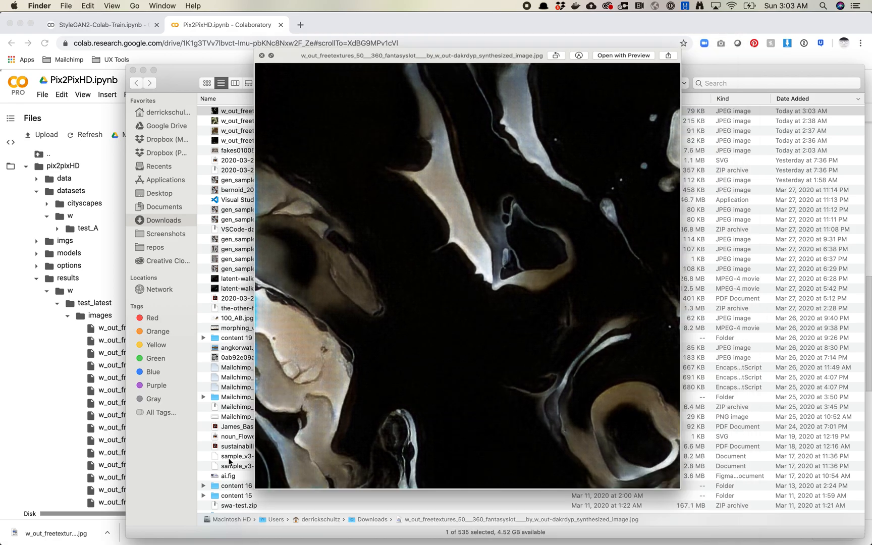
click(262, 55)
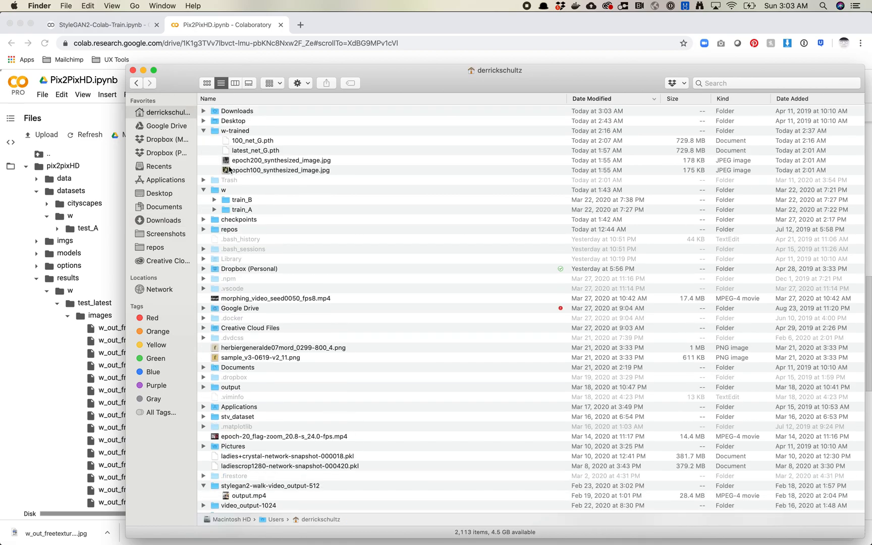
click(281, 160)
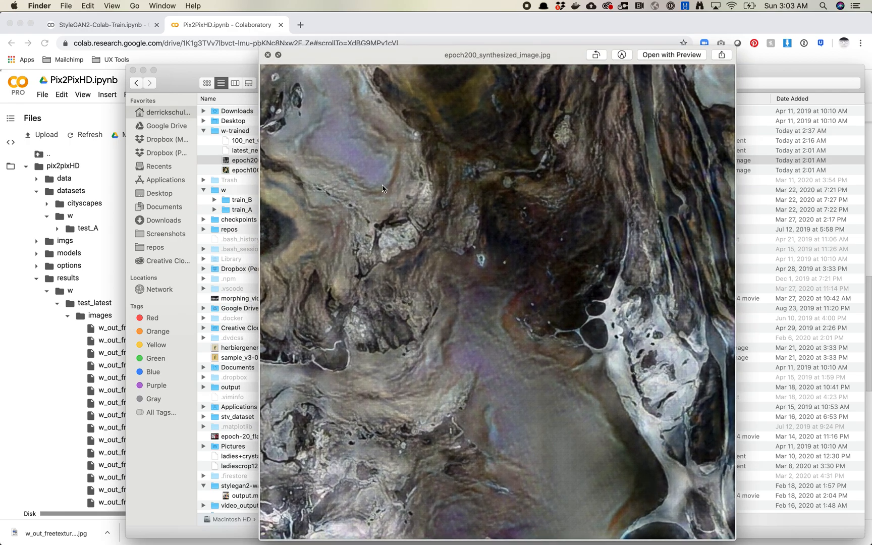
mouse_move(514, 401)
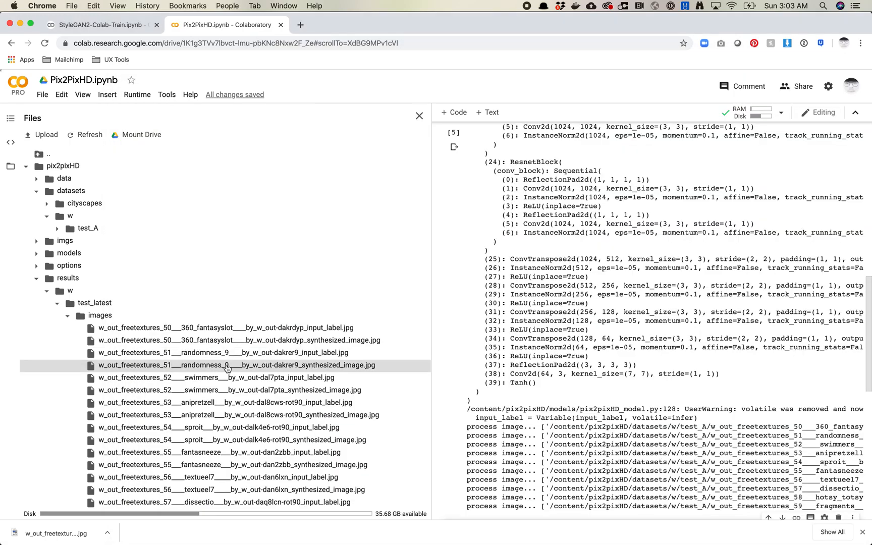
- Download the randomness synthesized texture, reveal it in Finder, and collapse the images list
click(228, 390)
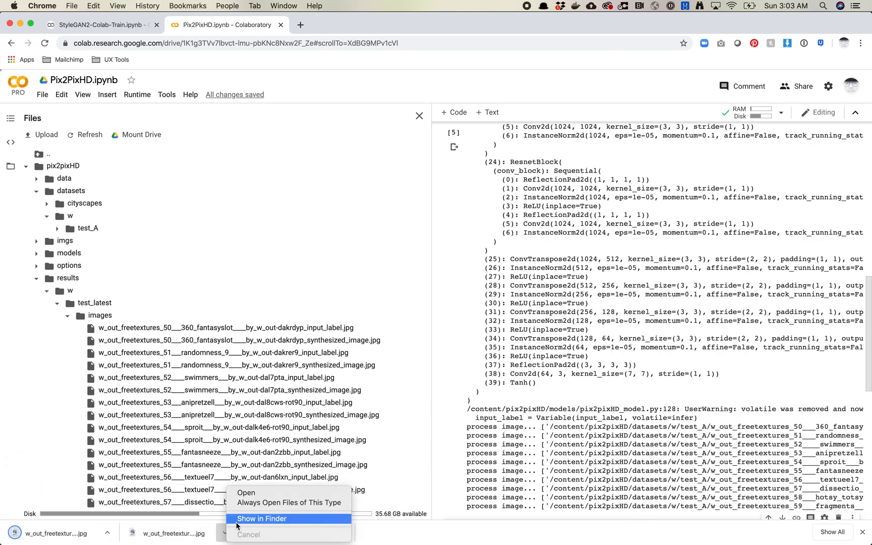
click(261, 519)
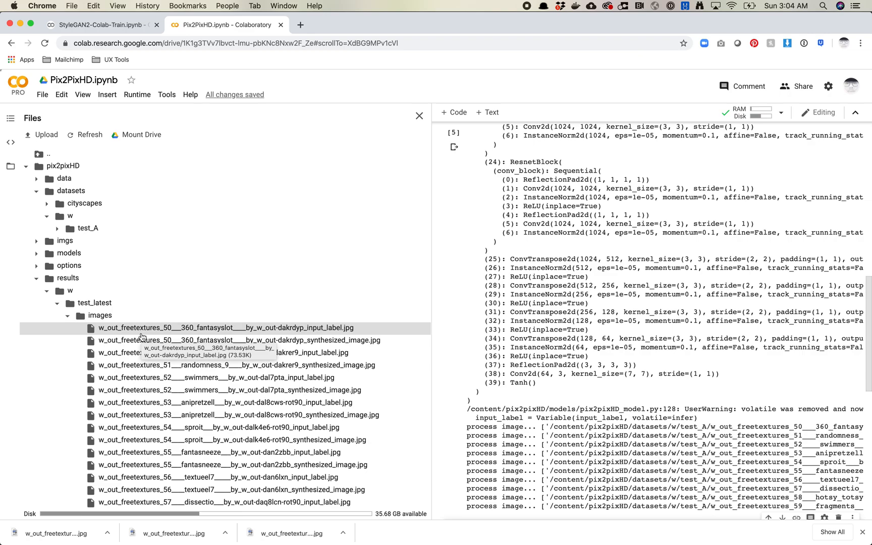
click(238, 339)
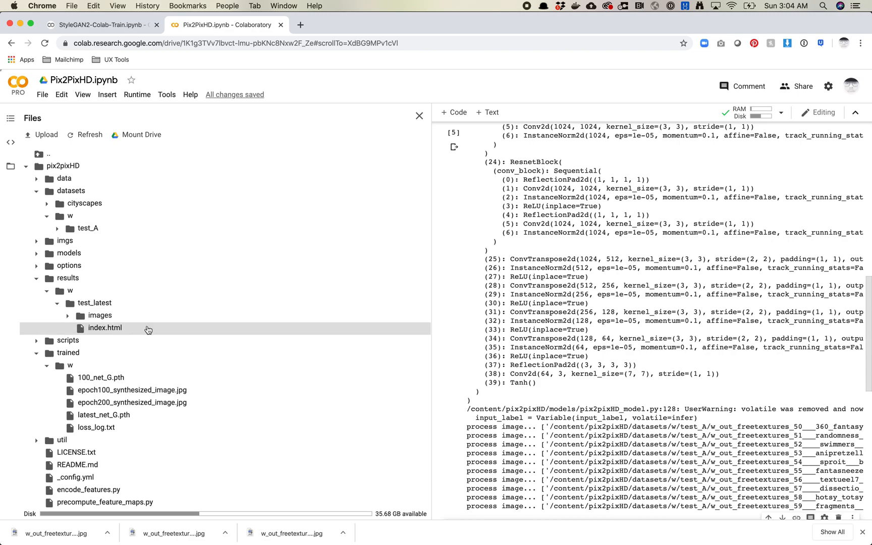
- Run the test.py cell with --which_epoch 100 to produce results/w/test_100
click(132, 390)
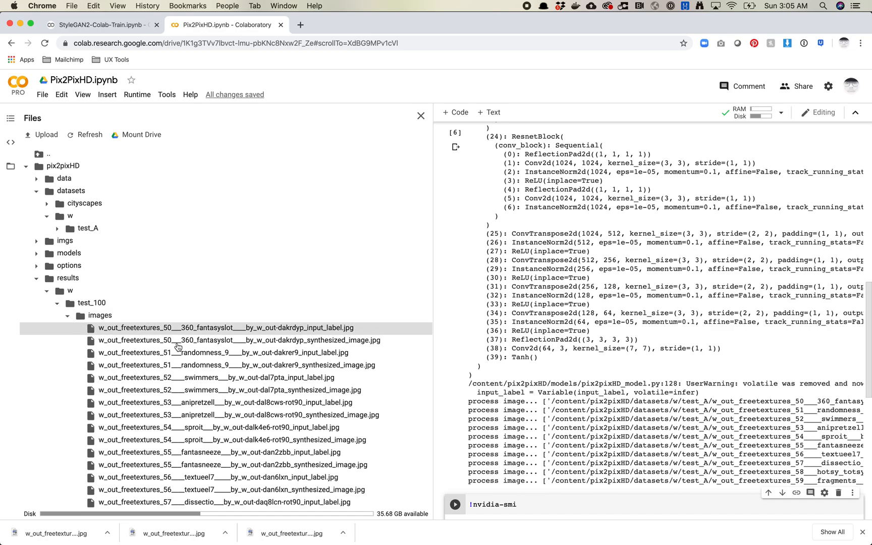
- Scroll to the test_100 images and open options for a synthesized result image
scroll(down, 3)
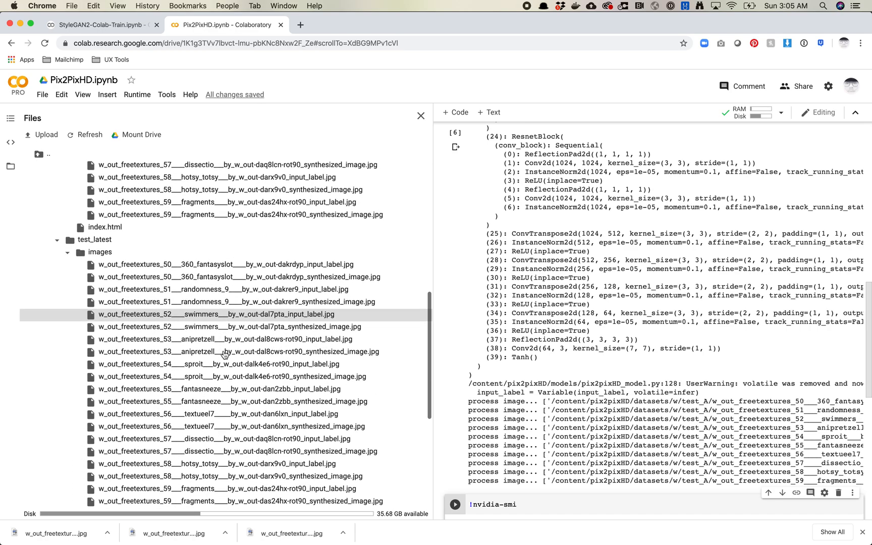
scroll(down, 3)
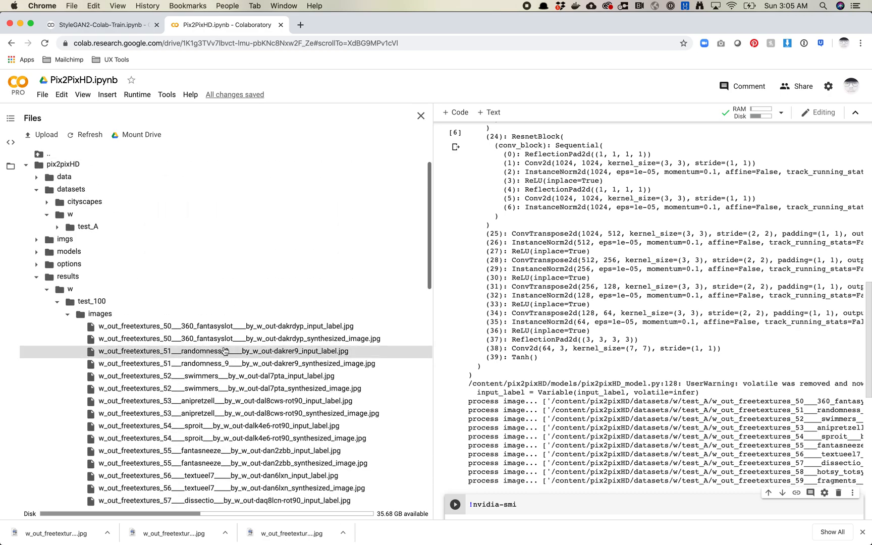
right_click(235, 339)
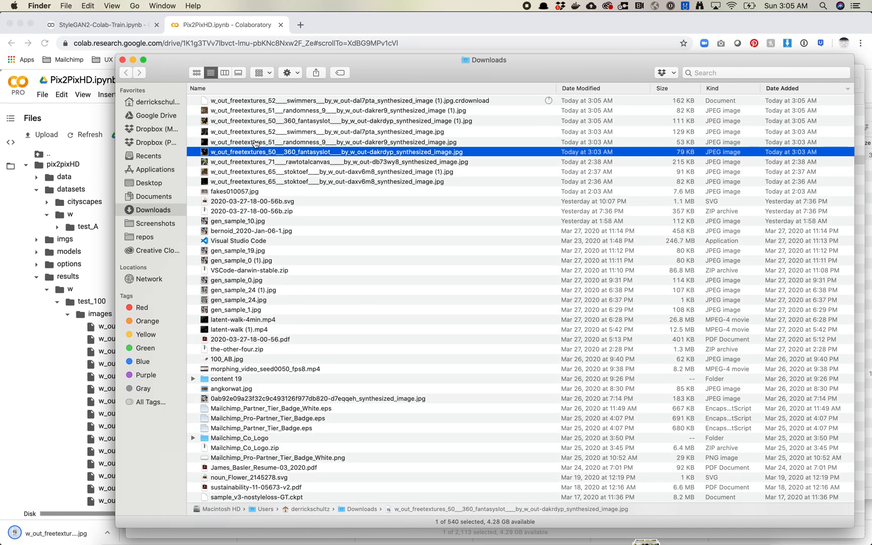
- Preview both fantasyslot texture versions in Quick Look, flipping between them
click(333, 121)
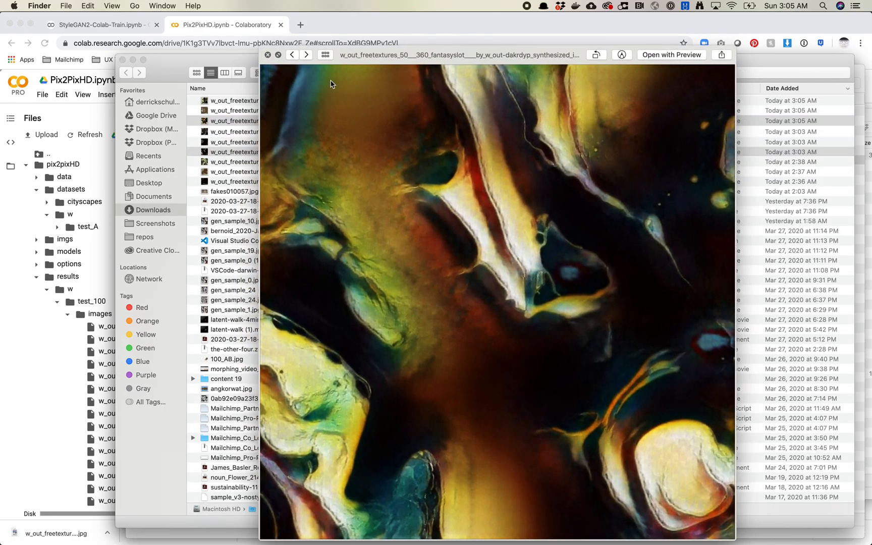
mouse_move(730, 159)
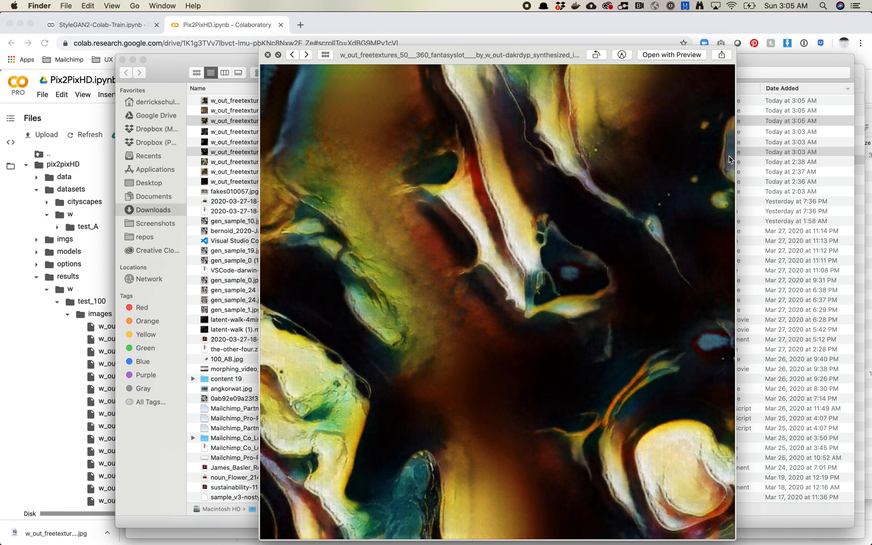
click(306, 55)
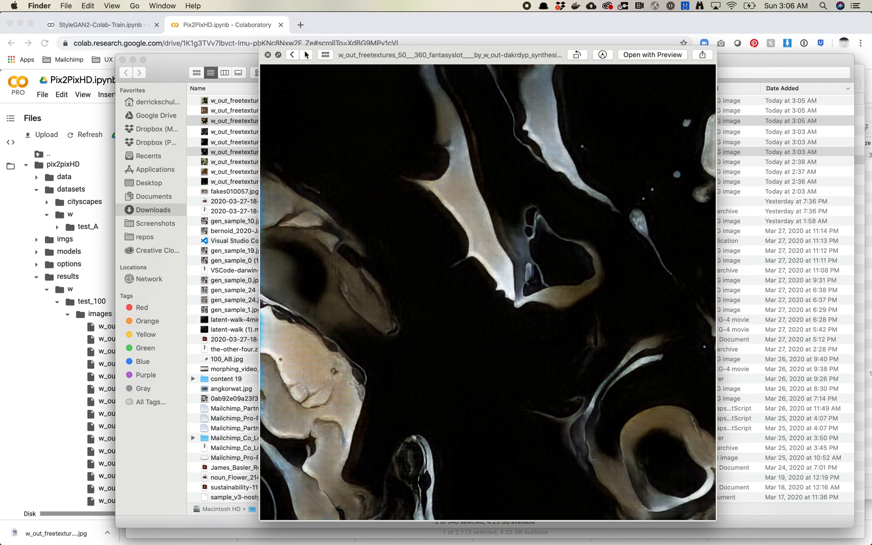
click(306, 55)
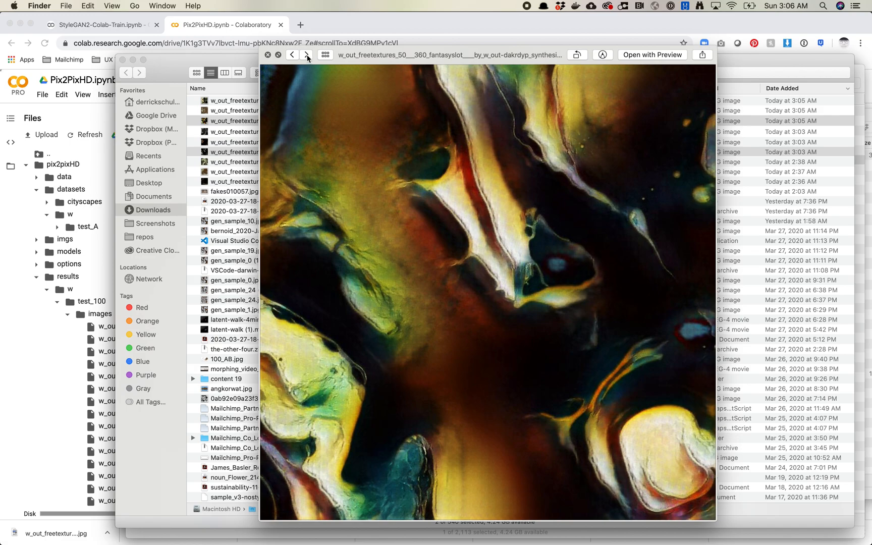
mouse_move(406, 244)
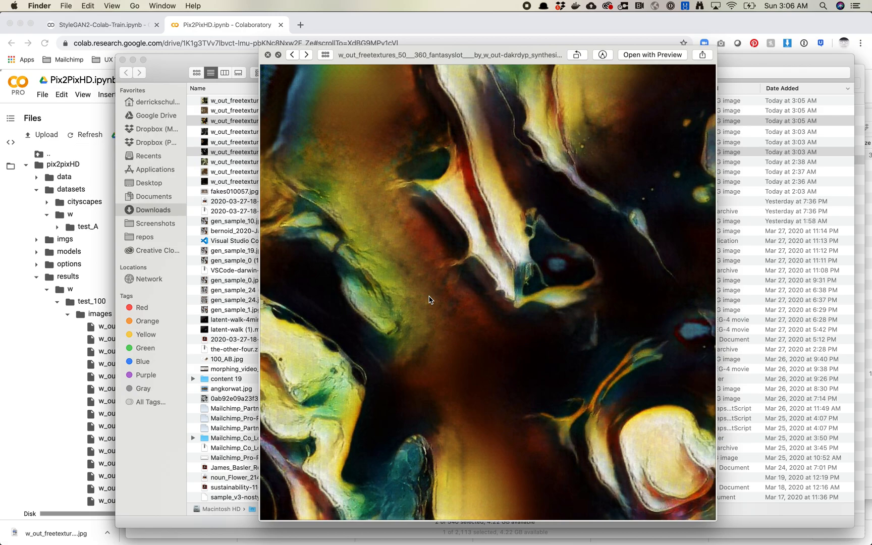
mouse_move(317, 92)
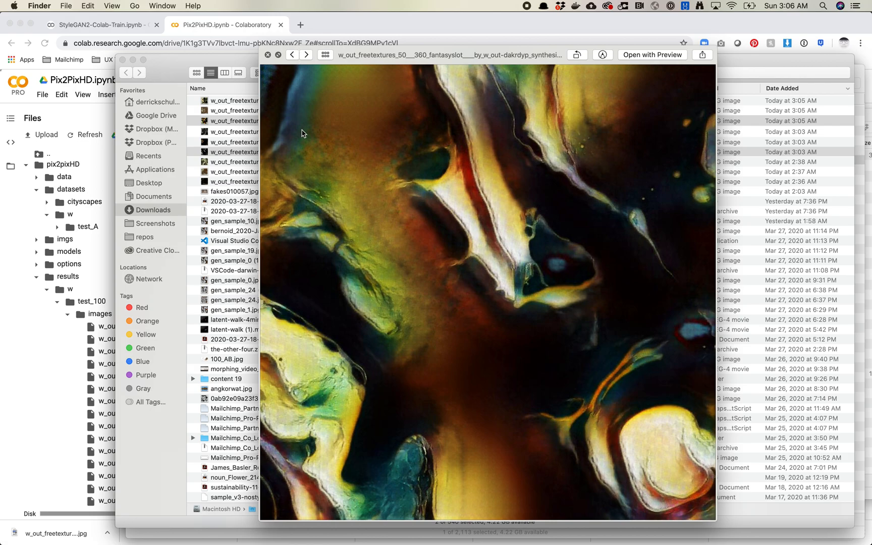
mouse_move(347, 154)
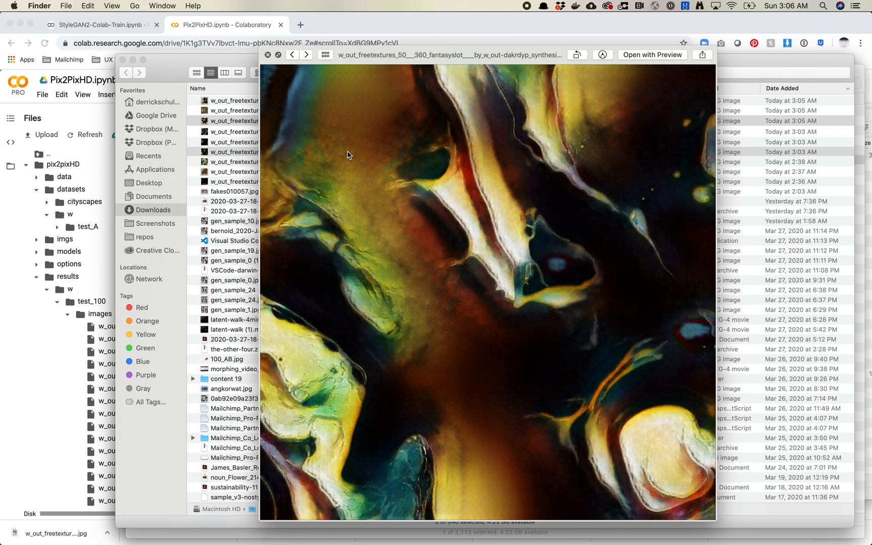
click(267, 55)
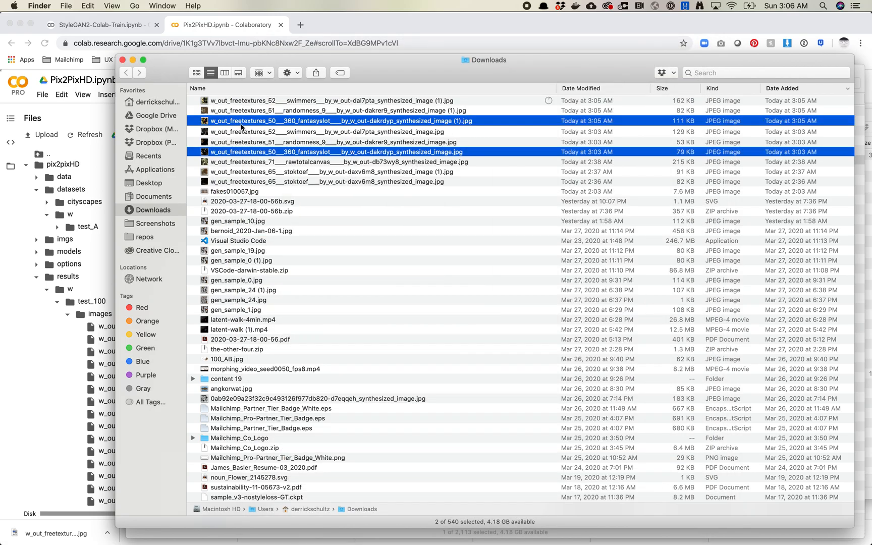
- Select both randomness versions and compare them in Quick Look
click(328, 142)
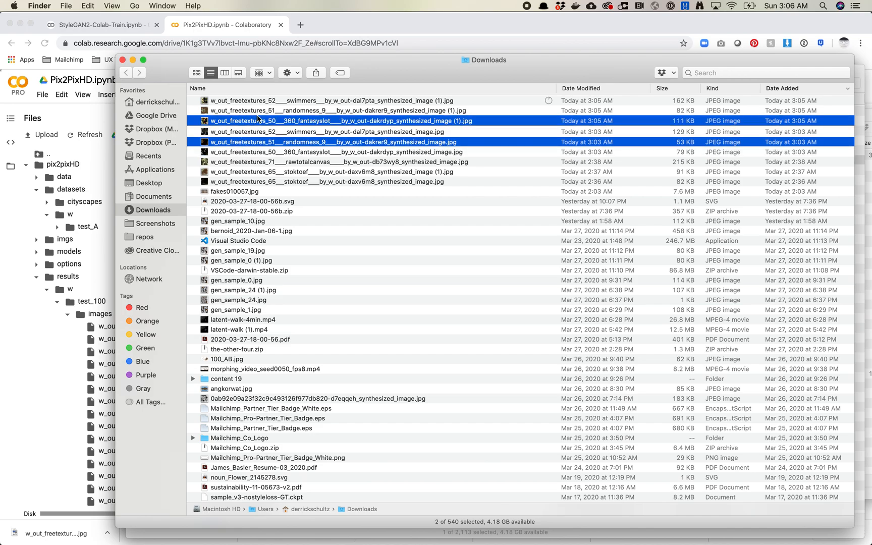
key(space)
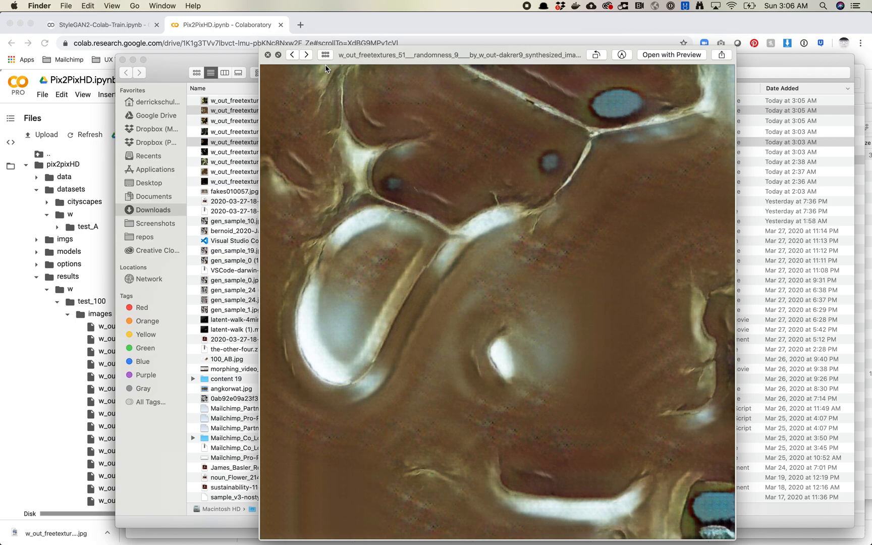
click(306, 55)
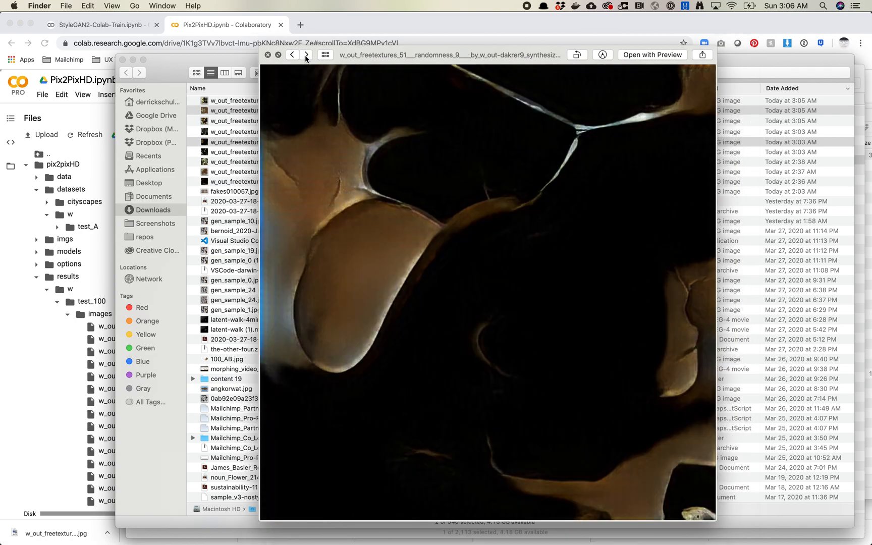
mouse_move(332, 147)
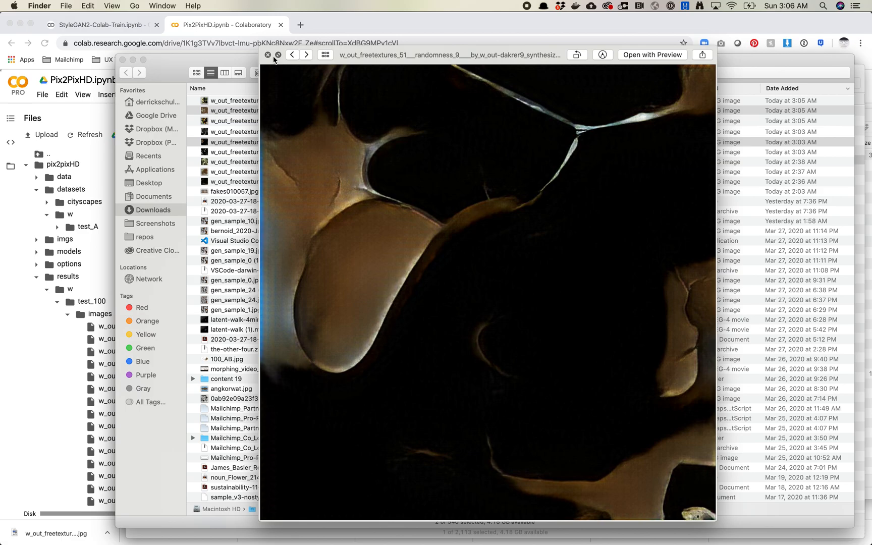
click(268, 55)
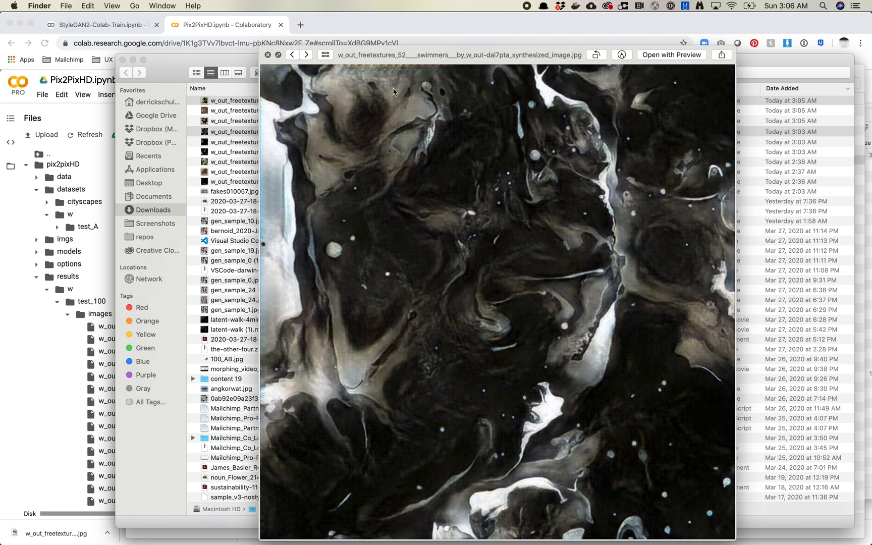
- Flip between the latest and epoch-100 swimmers textures in Quick Look
click(306, 54)
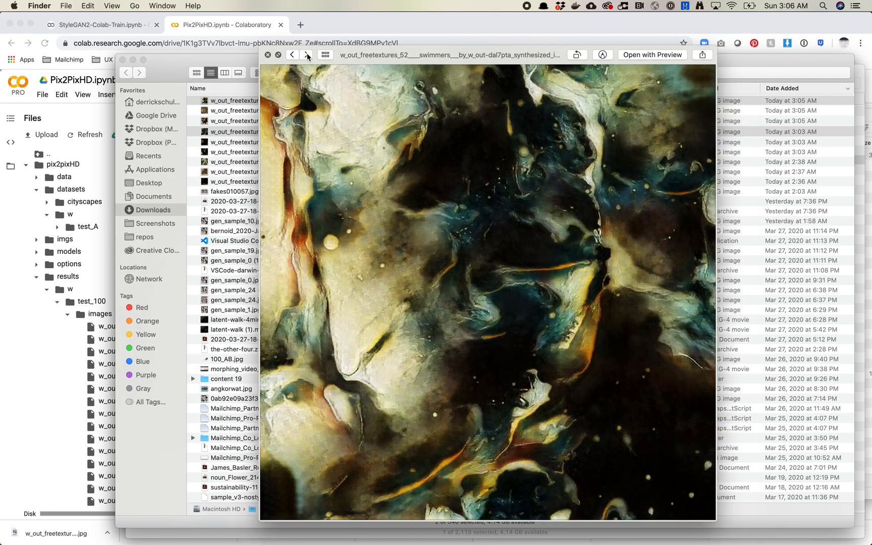
click(306, 55)
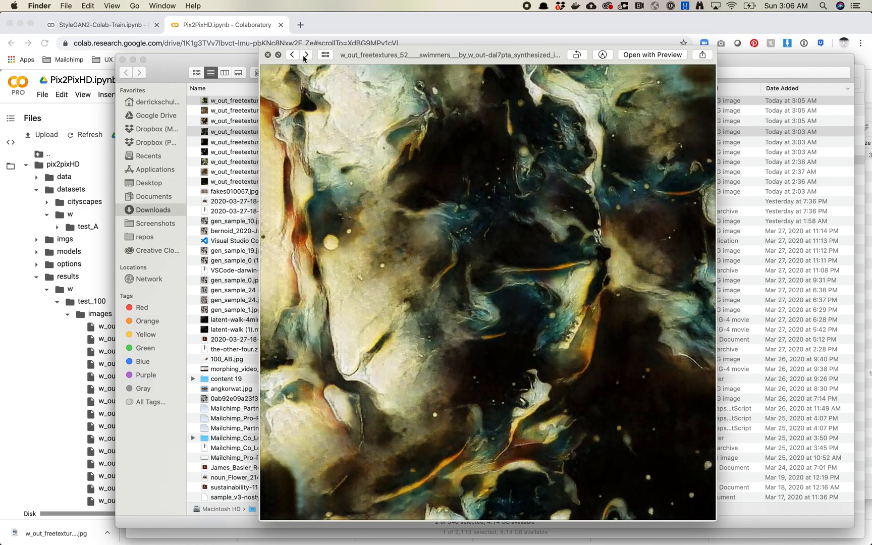
click(307, 55)
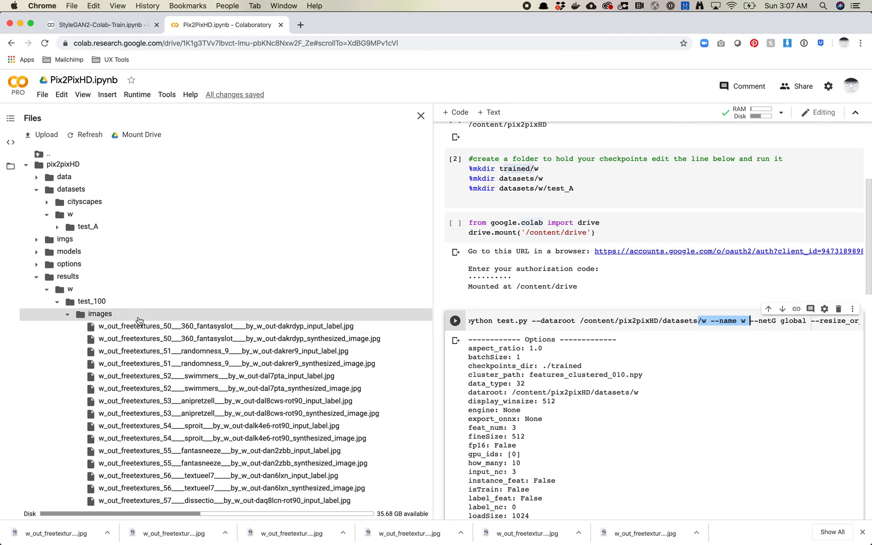
mouse_move(138, 322)
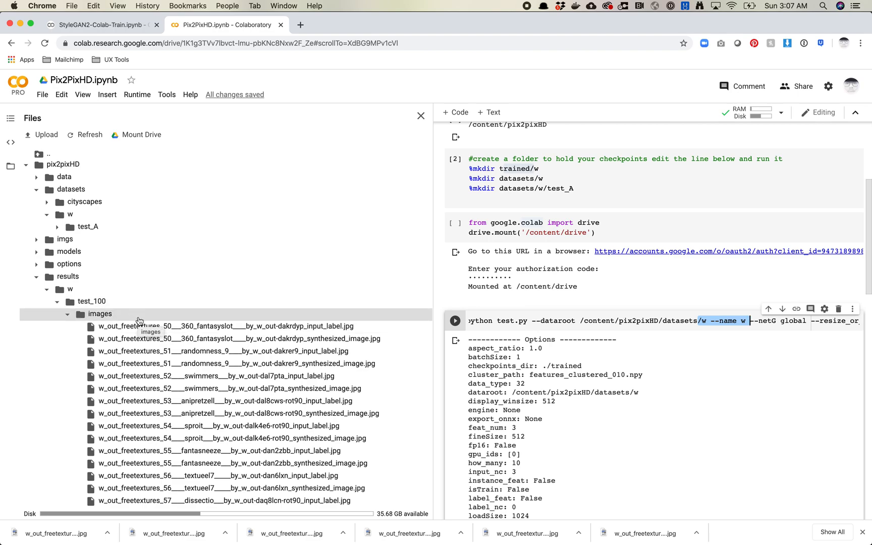